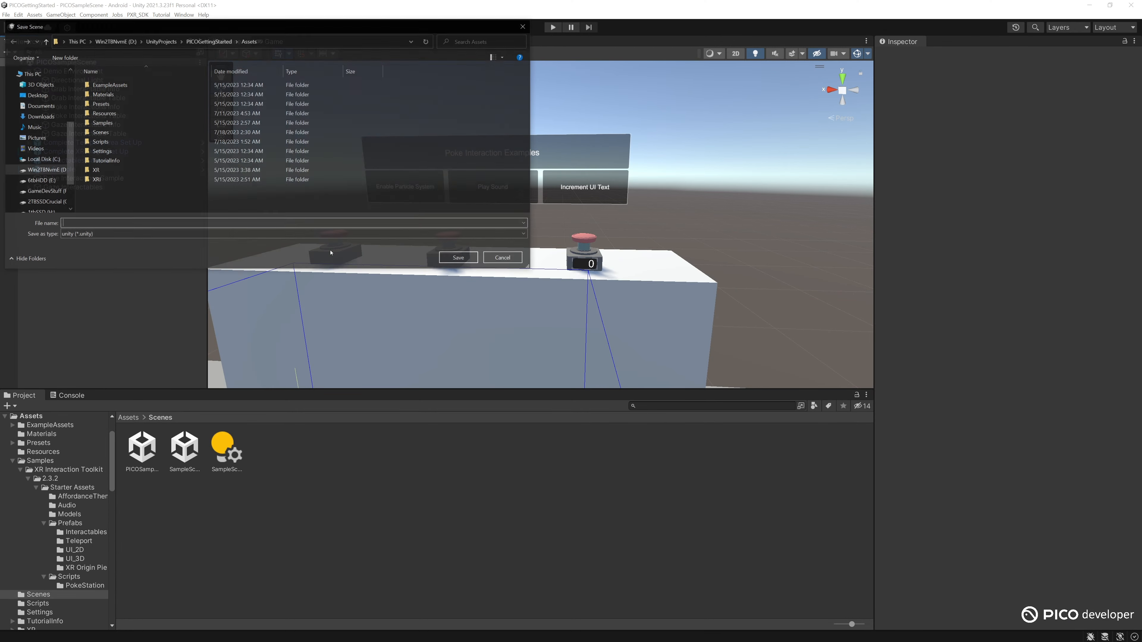
- Save the scene into the Scenes folder as PICO_ButtonInputs, then expand Complete XR Origin Set Up
double_click(100, 132)
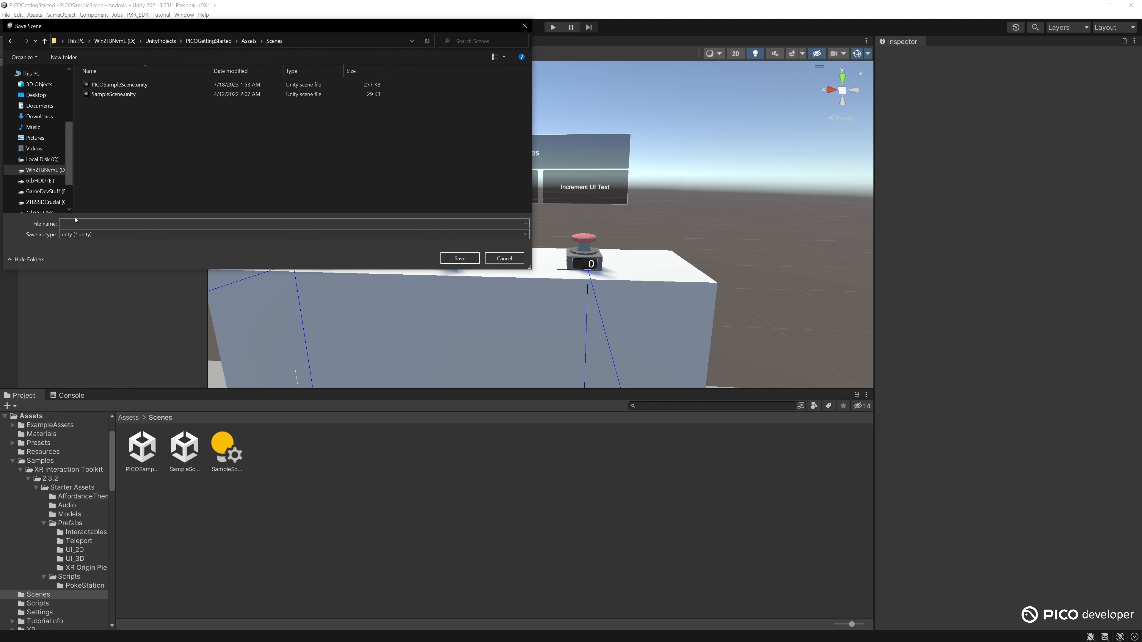
type("PICO_Button")
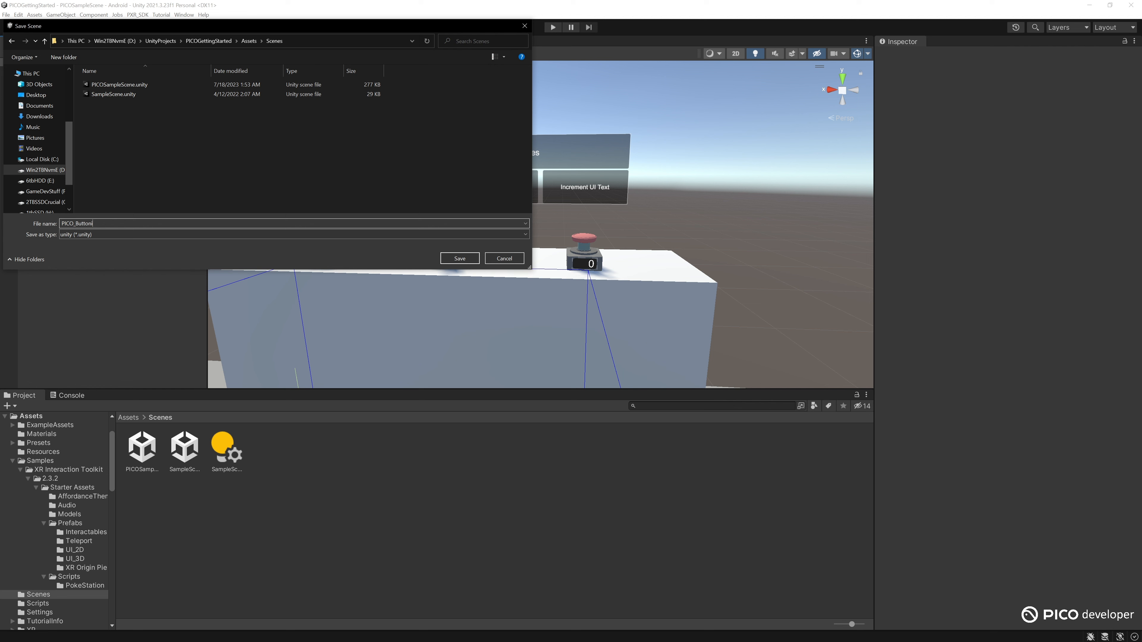
left_click(459, 259)
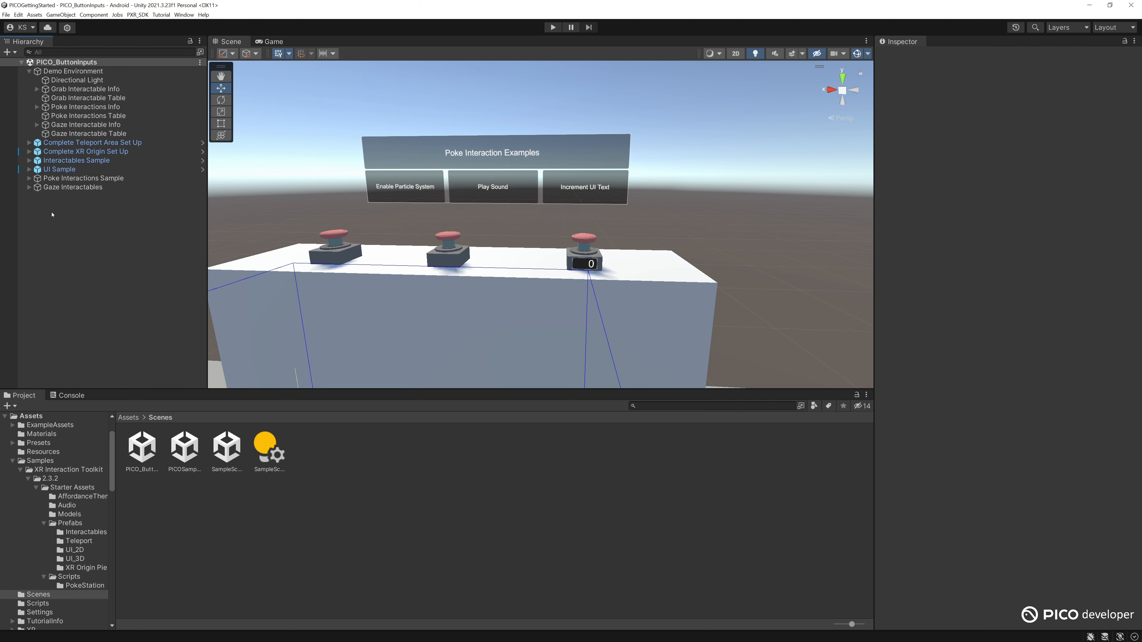
left_click(85, 152)
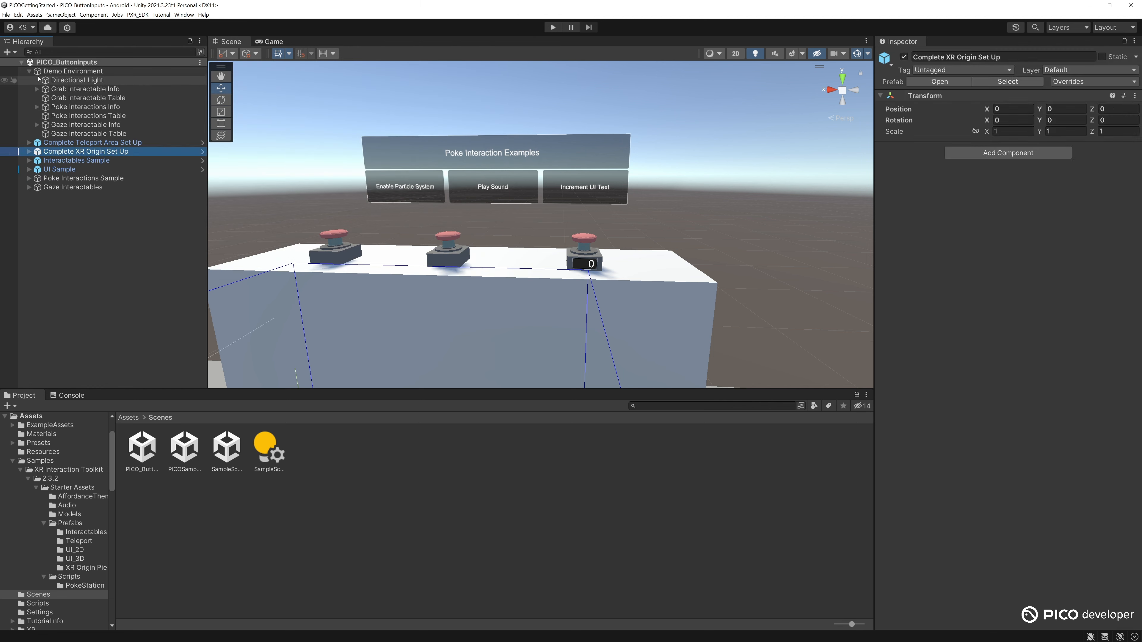
left_click(29, 89)
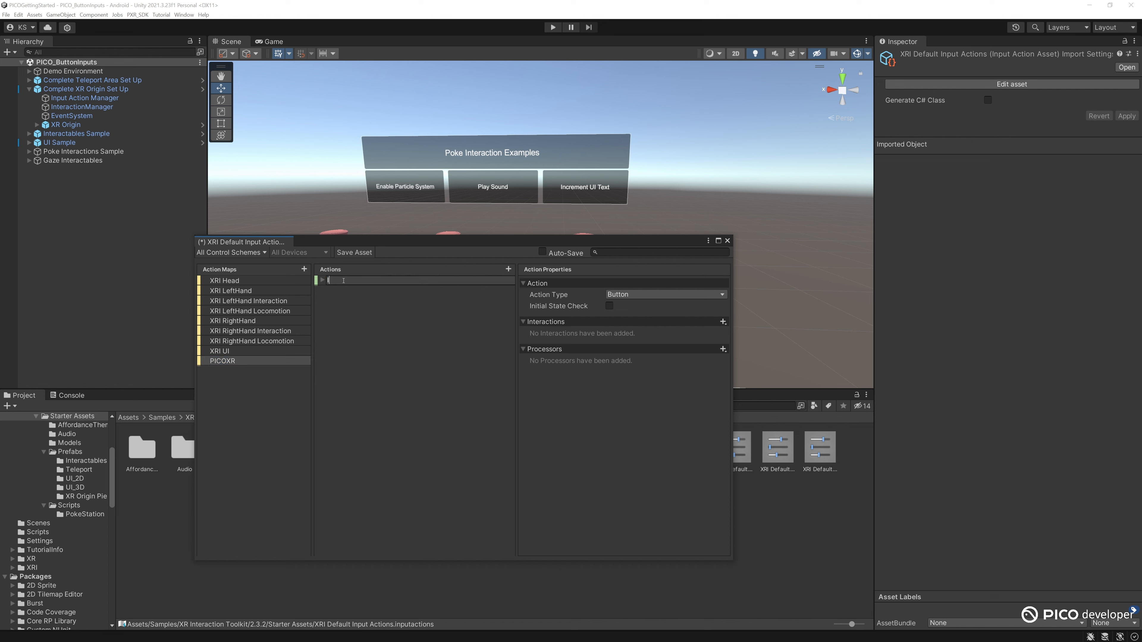
- Add an IncrementButton action bound to the right-hand PICO controller's secondaryButton
type("IncrementButton")
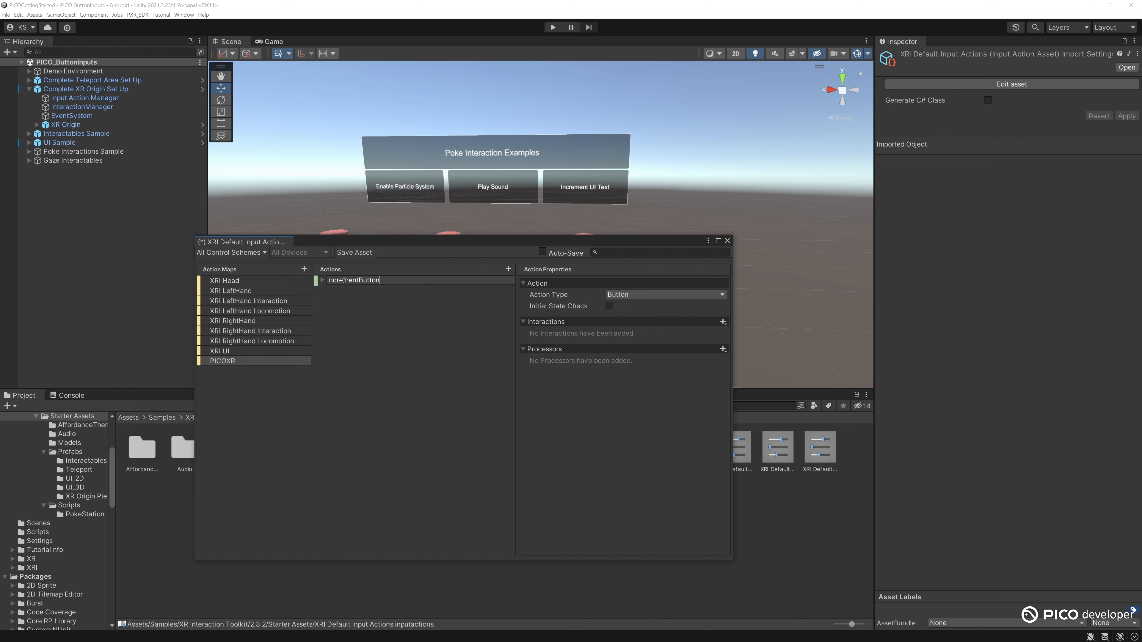
left_click(353, 280)
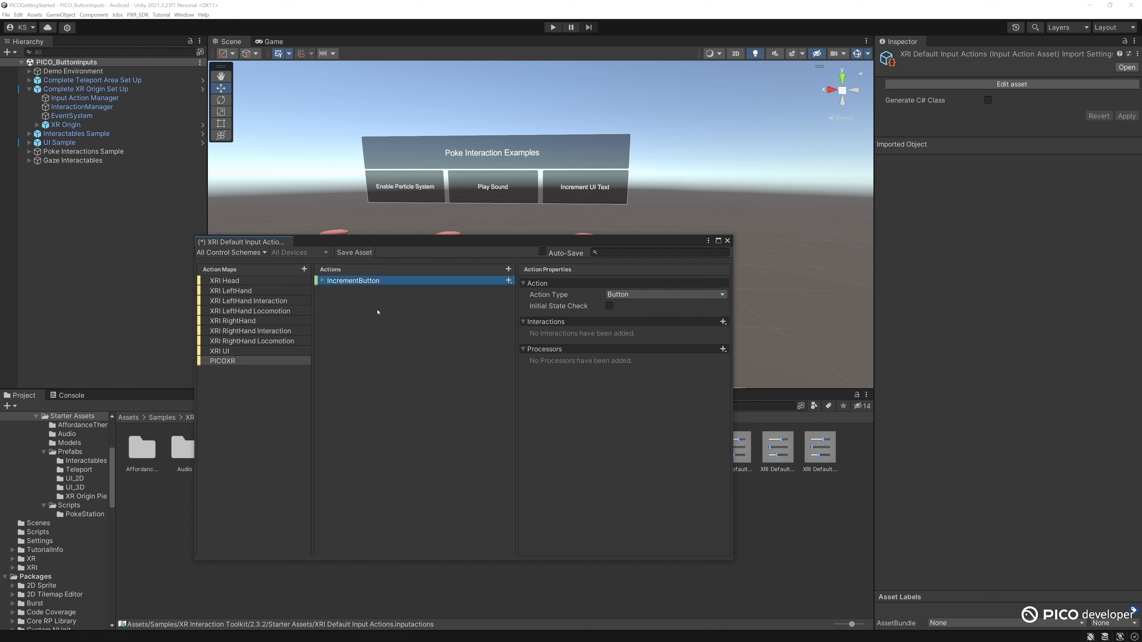
left_click(508, 280)
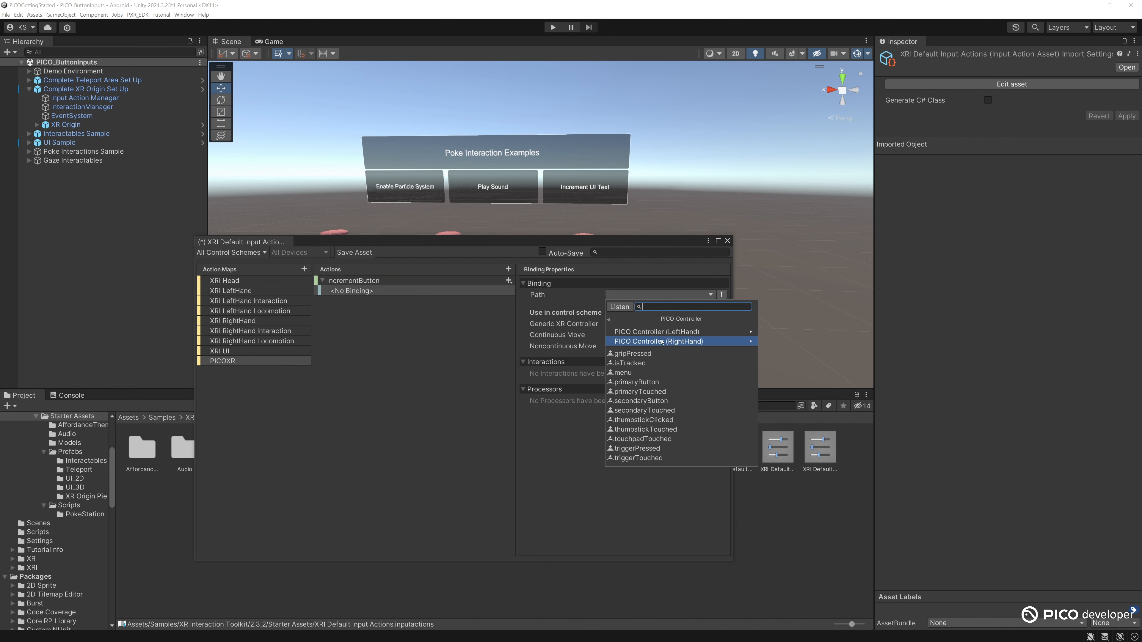
left_click(657, 342)
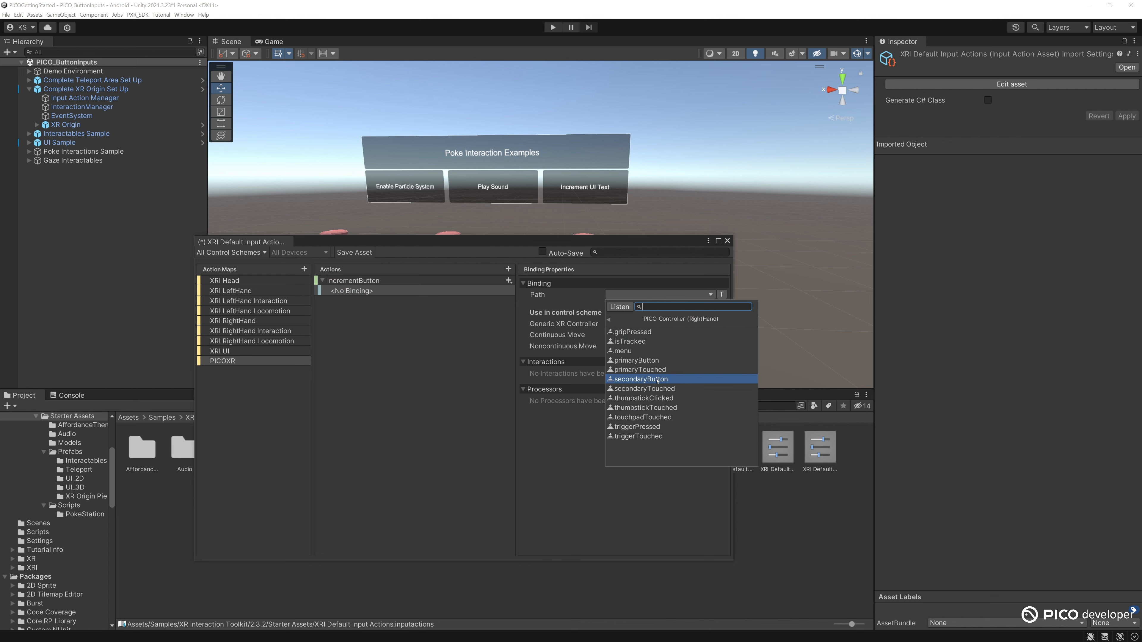
left_click(639, 379)
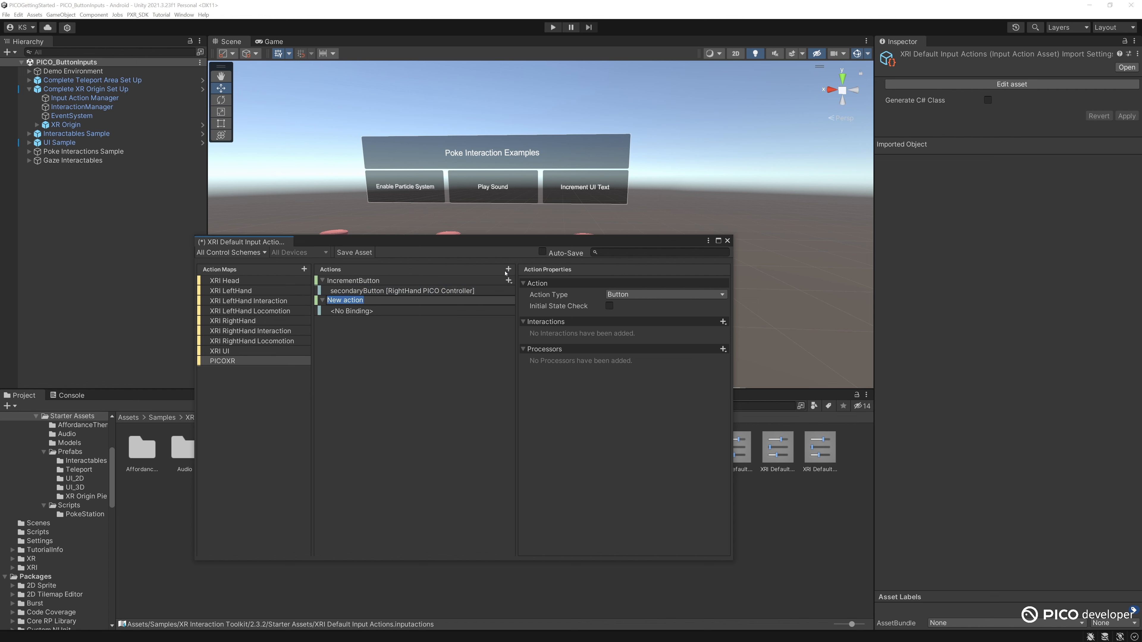
- Add a DecrementButton action bound to the right-hand PICO controller's menu button
type("DecrementButt")
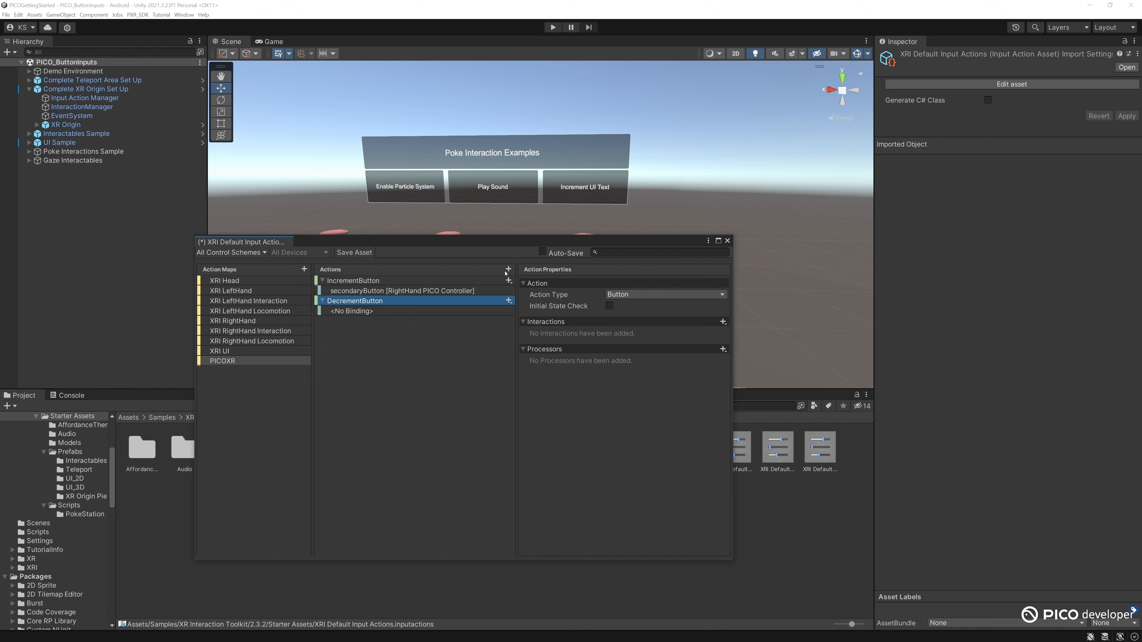
left_click(352, 311)
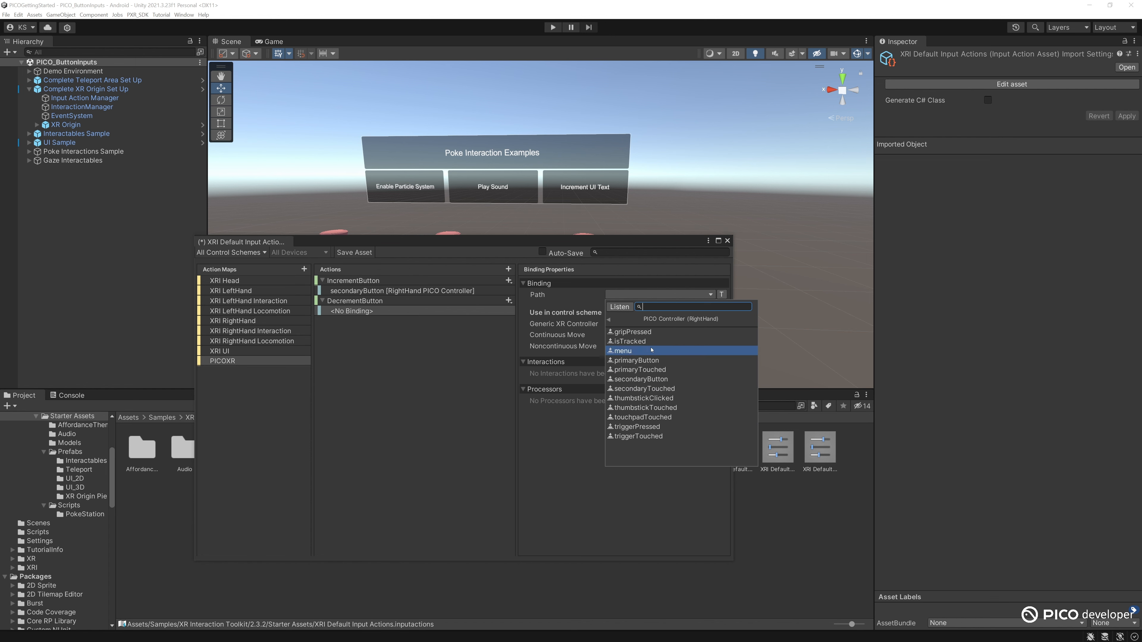
left_click(636, 361)
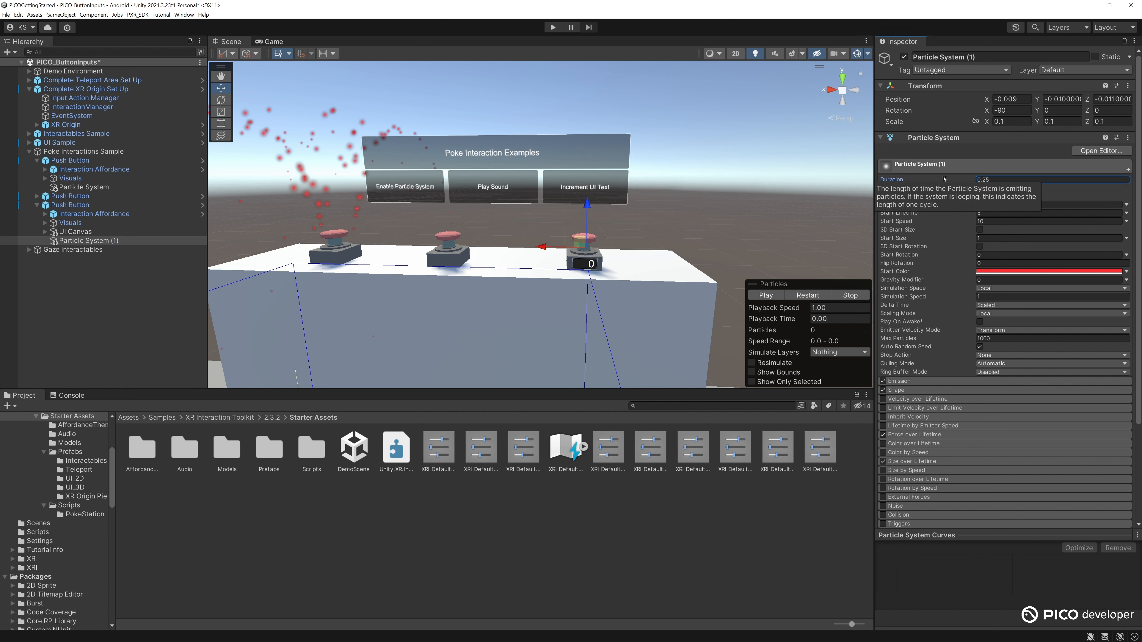
- Collapse the third push button's children and view its interaction events in the Inspector
left_click(766, 295)
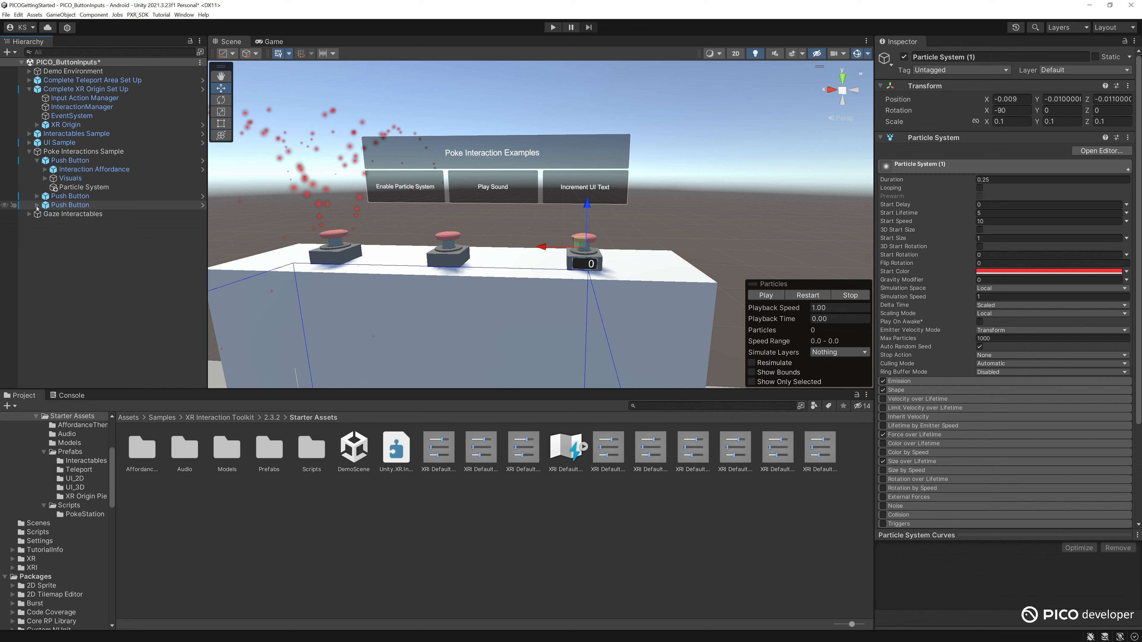
left_click(70, 204)
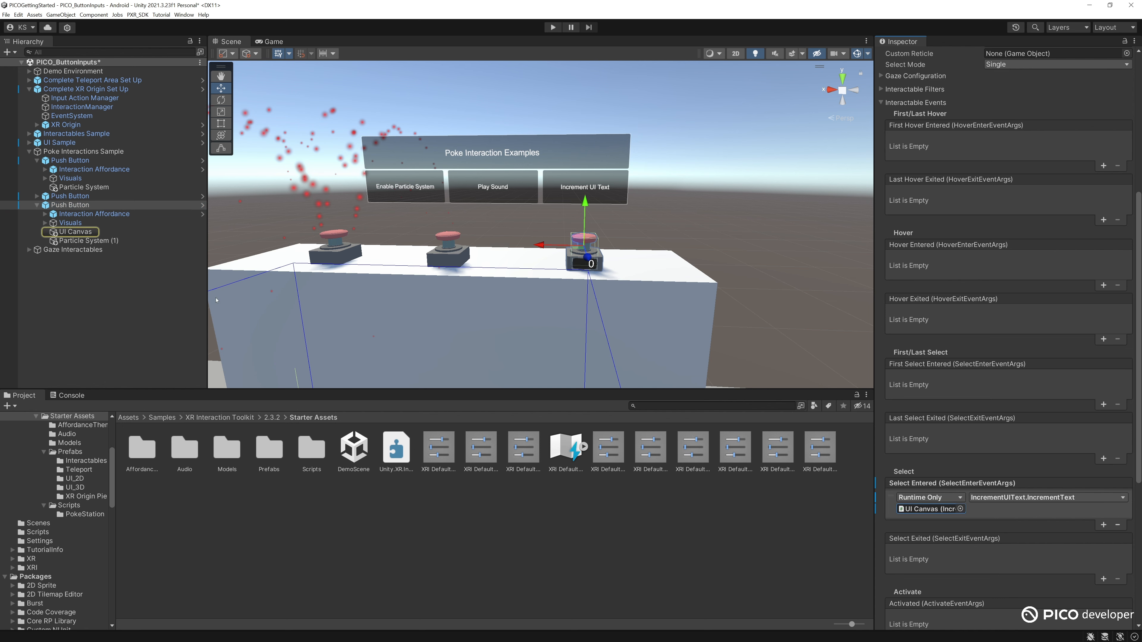
- Select the third Push Button to review its Select Entered event calling IncrementText
left_click(75, 232)
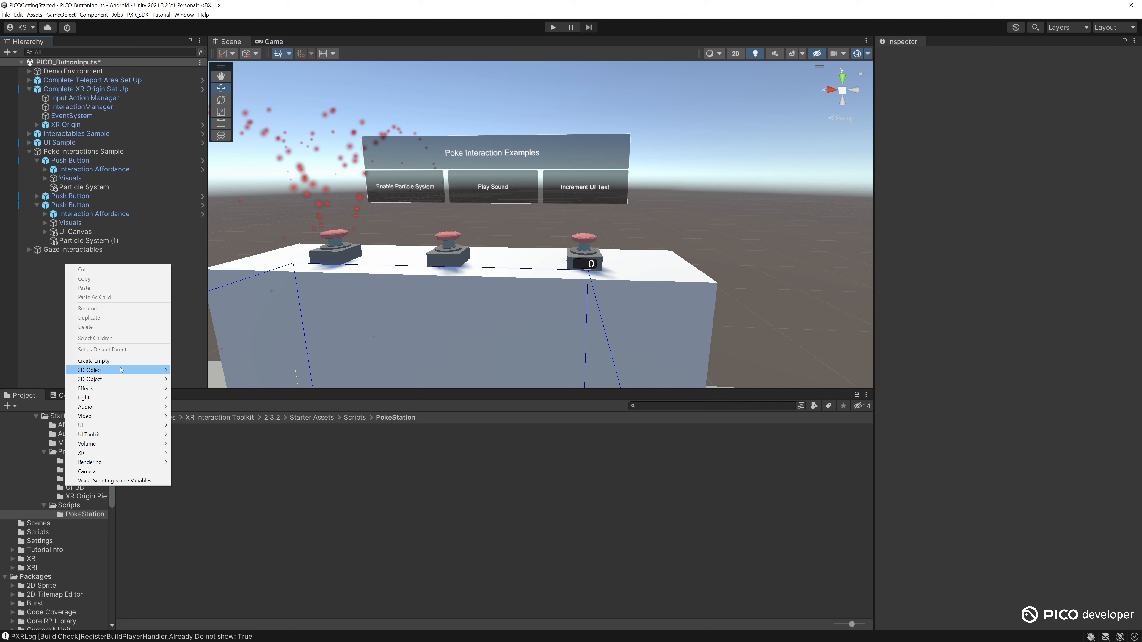
- Create a PICOXR object with an empty child and a PICO_ButtonInputs C# script, opened for editing
left_click(93, 360)
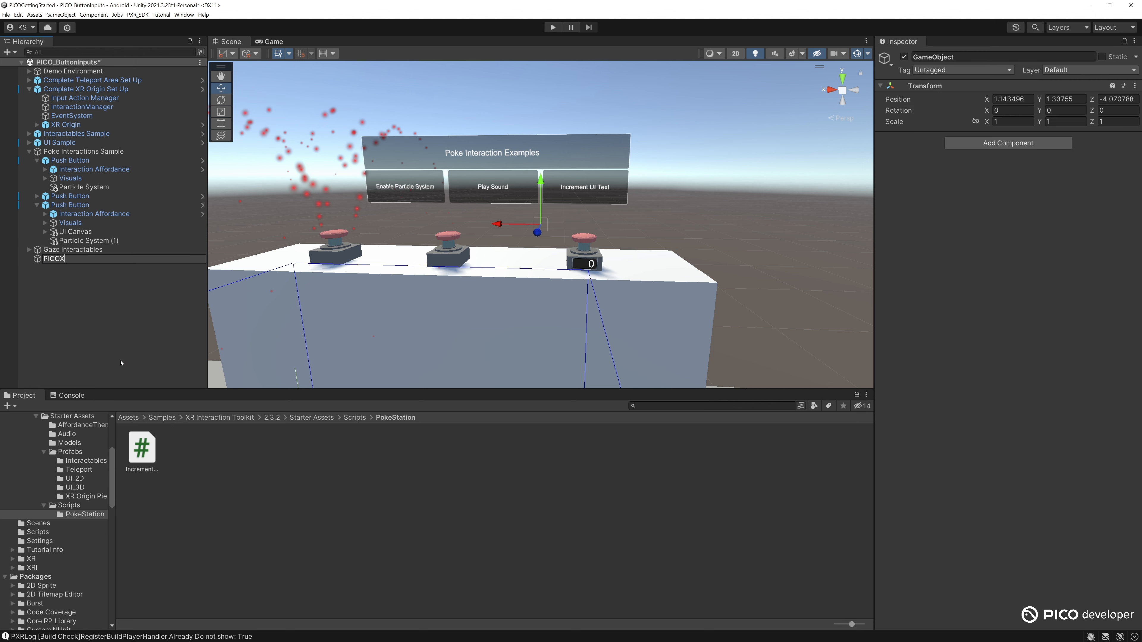
right_click(53, 258)
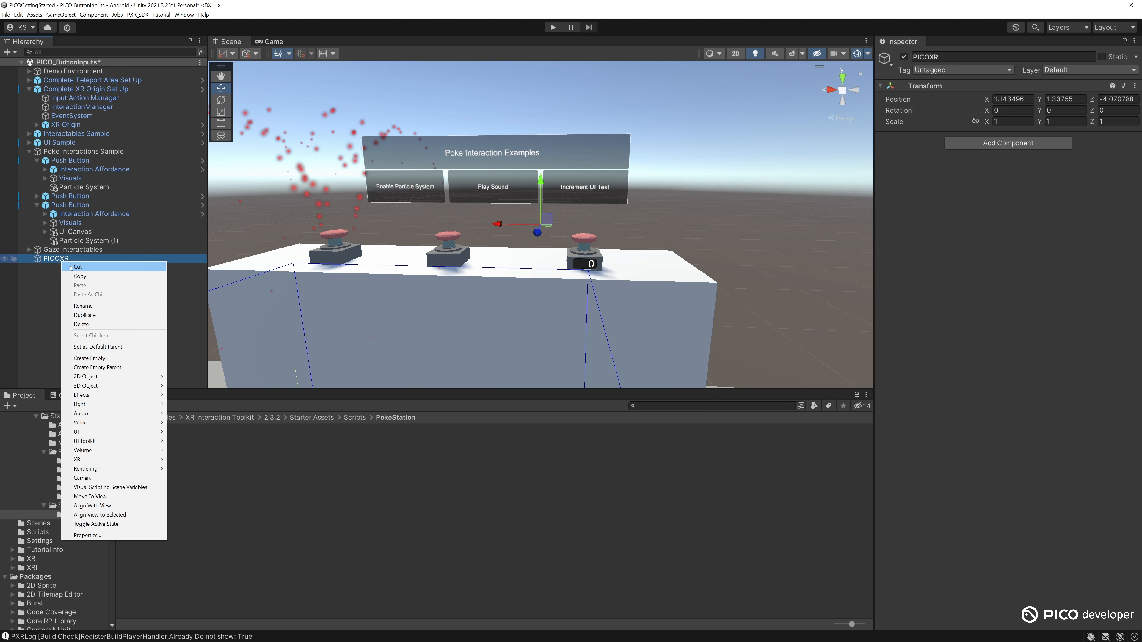
left_click(88, 357)
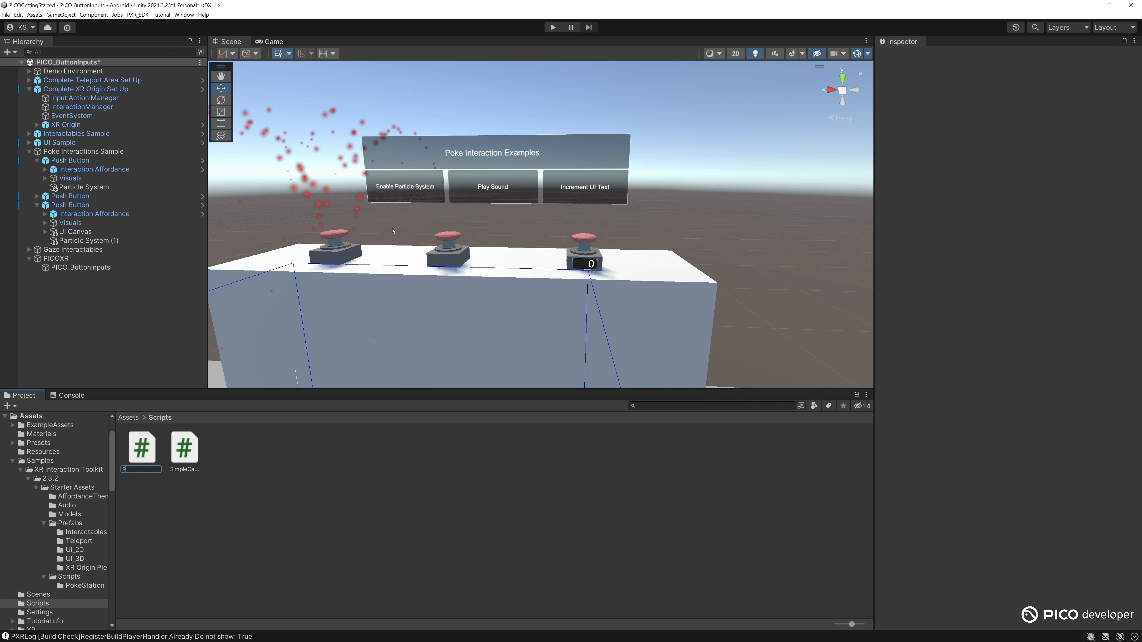
type("PICO_Button")
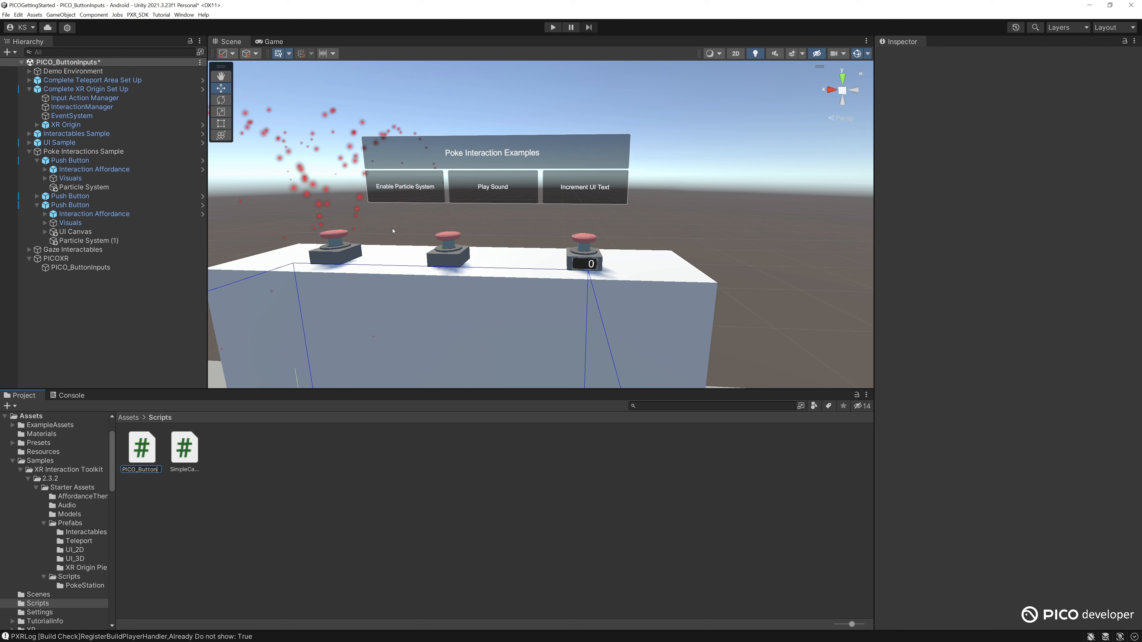
double_click(142, 448)
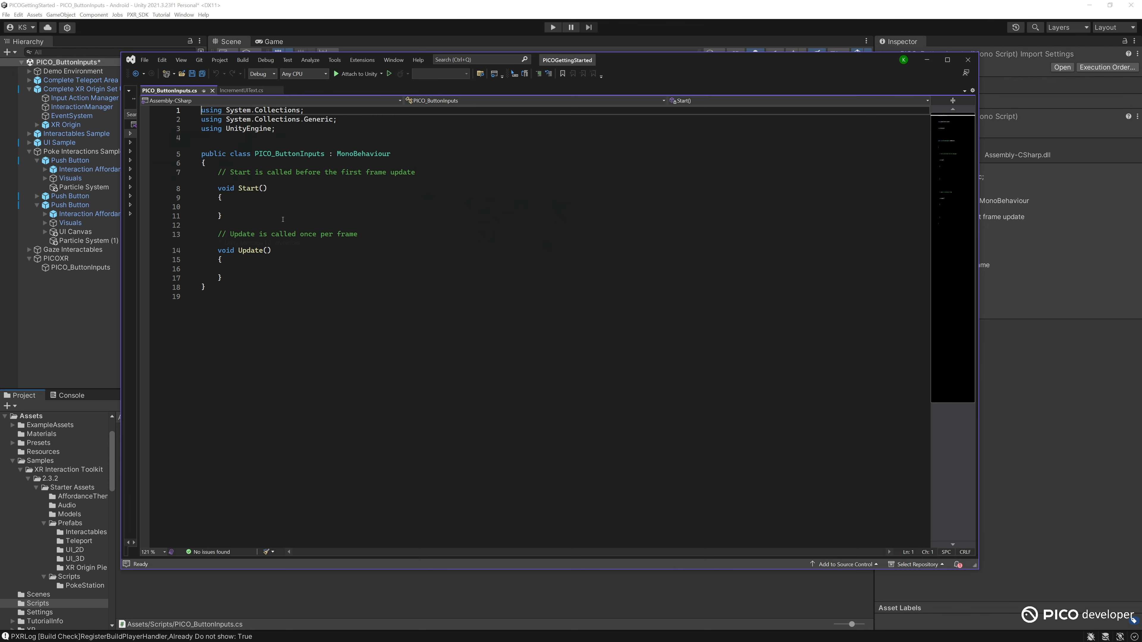
- Import UnityEngine.InputSystem and declare InputActionReference, ParticleSystem and AudioSource public fields
type("using")
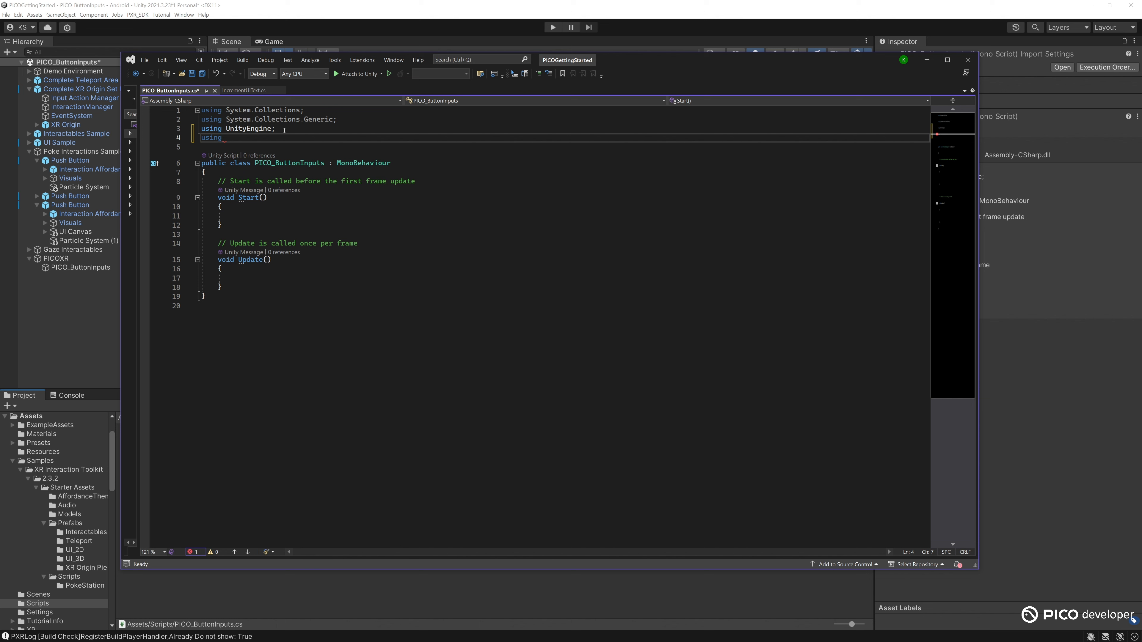
type("UnityEngine.InputSystem;")
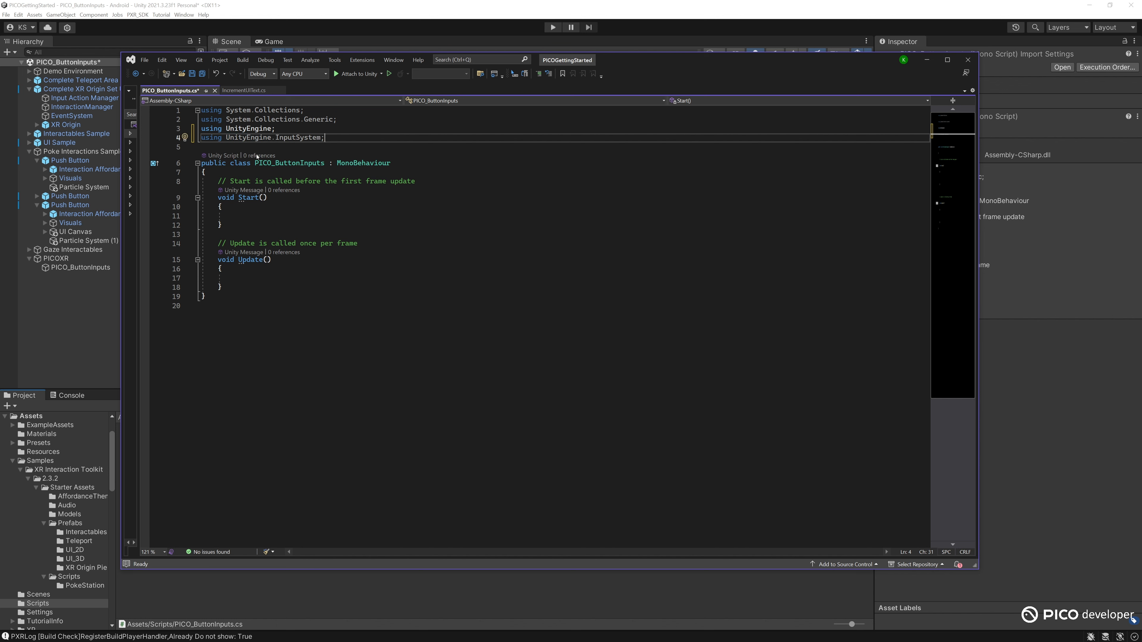
type("public InputActionReference decrementButton;")
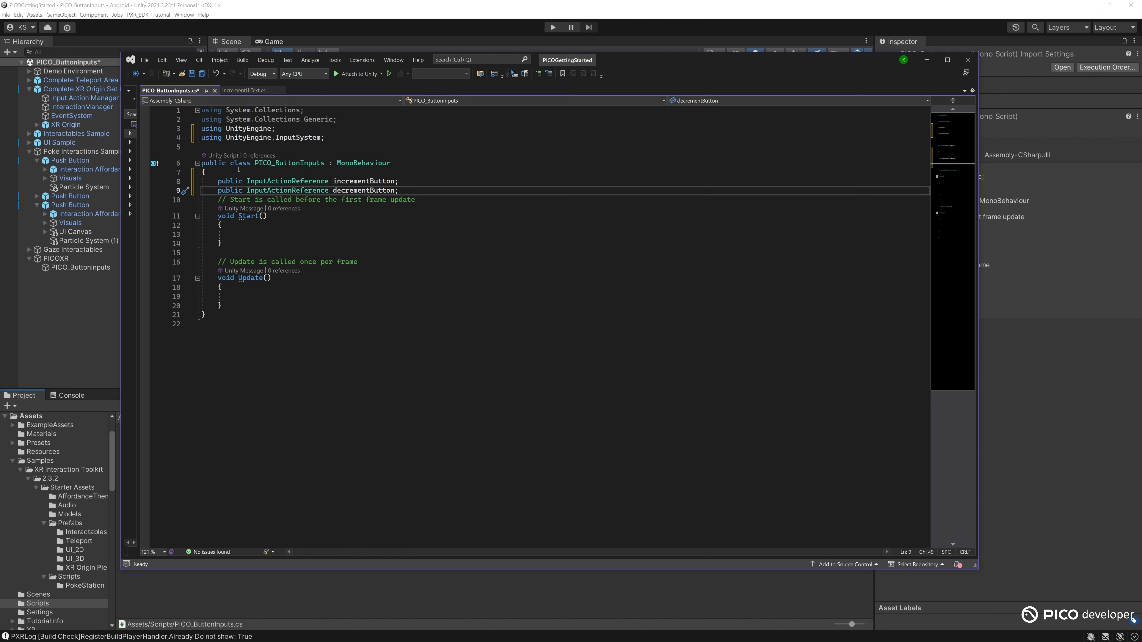
type("public InputActionReference toggleButton;")
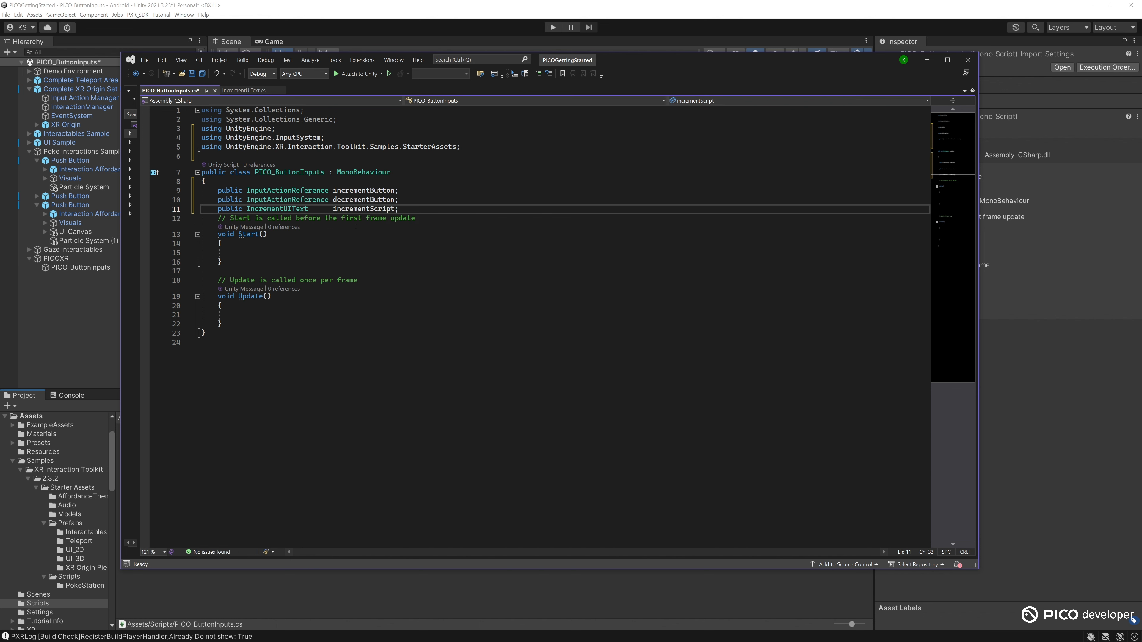
type("public pa")
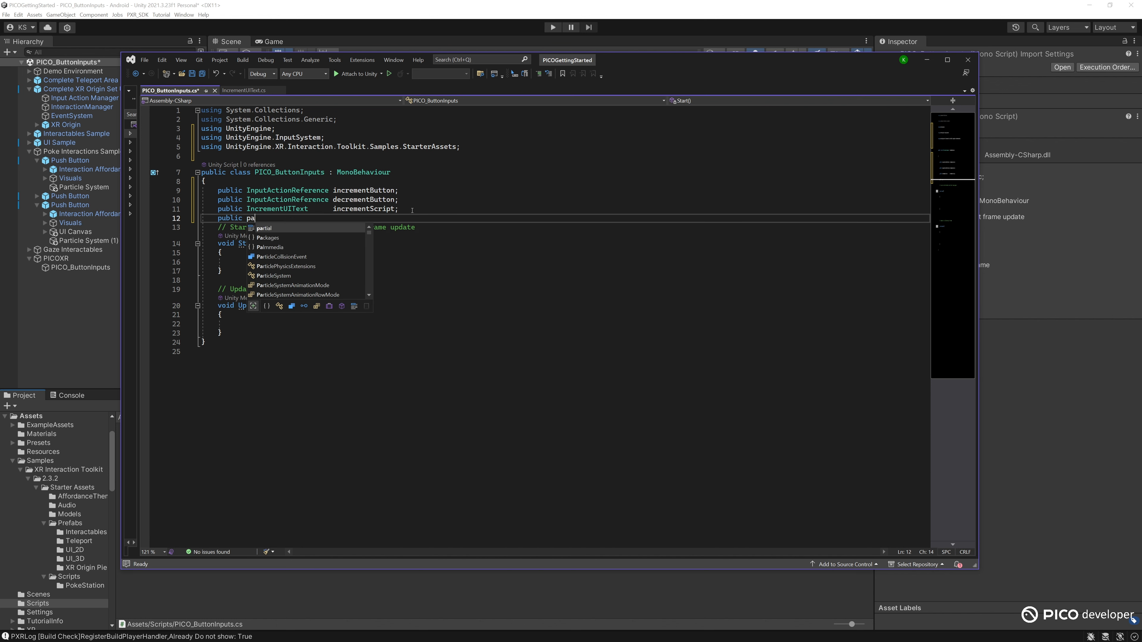
type("ParticleSystem sparkleParticles;")
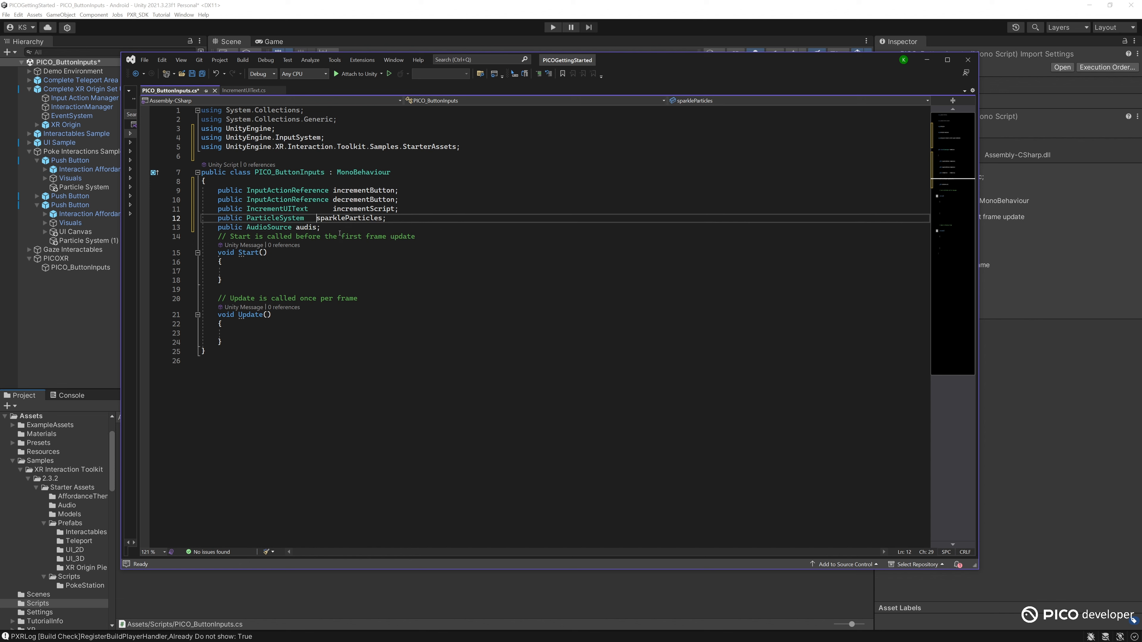
type("public AudioSource audience;")
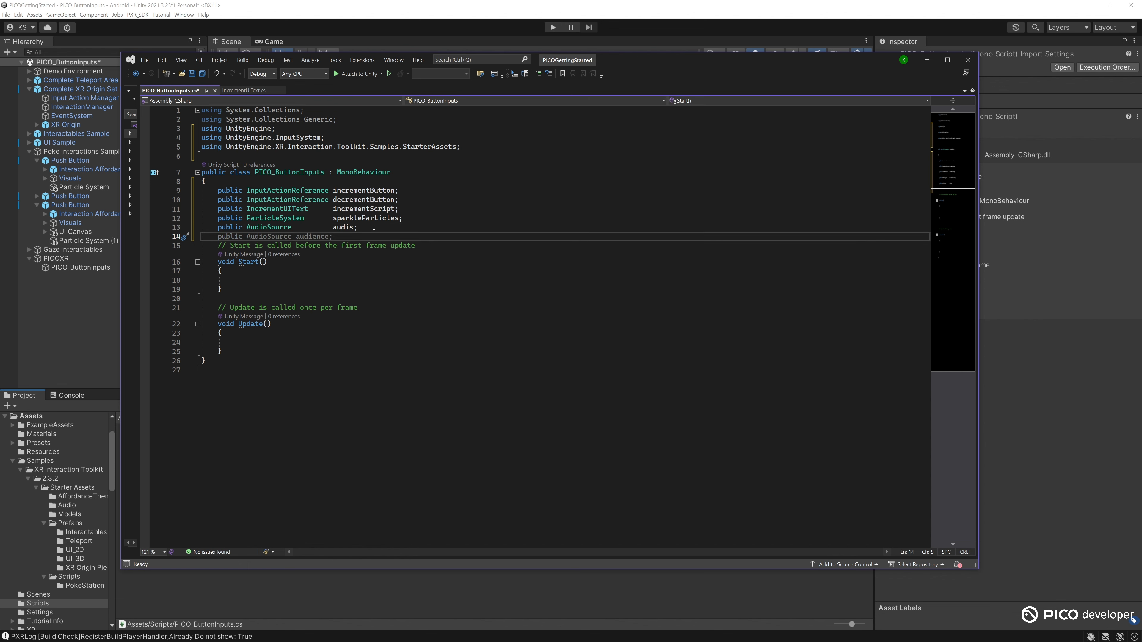
- Replace the default Start comment with notes on when started, performed and canceled fire
double_click(405, 246)
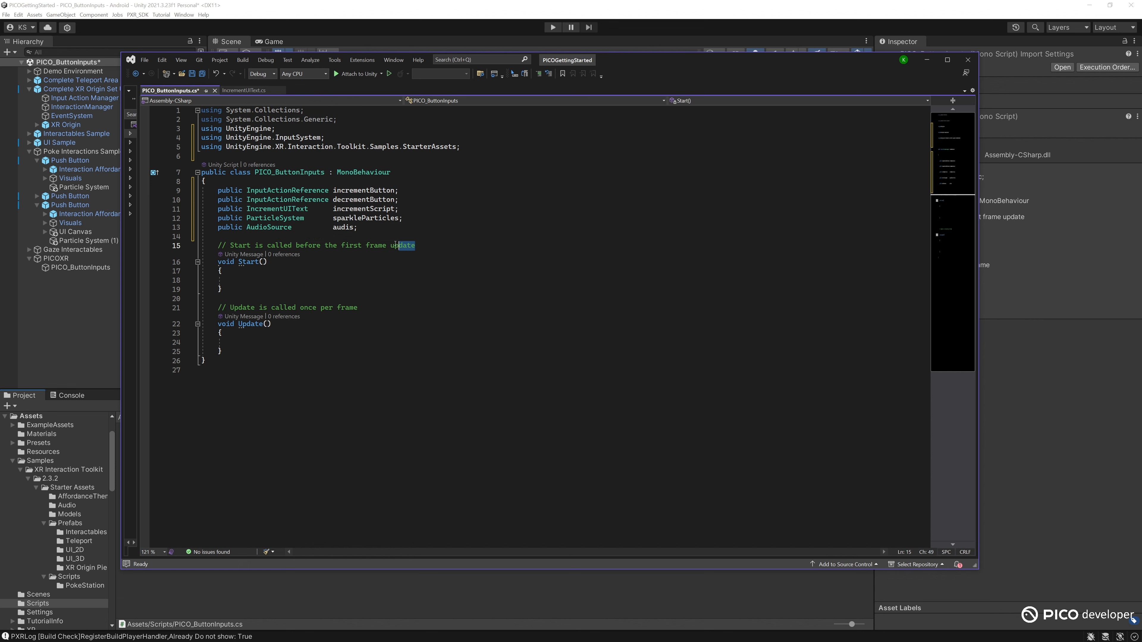
left_click_drag(413, 246, 230, 246)
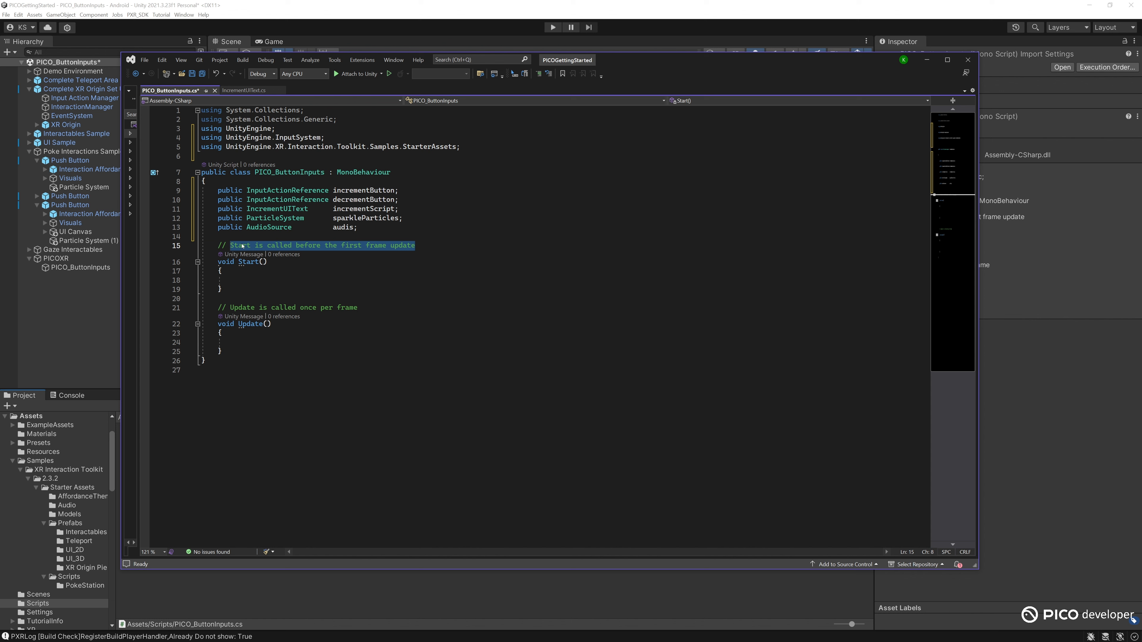
type("starte")
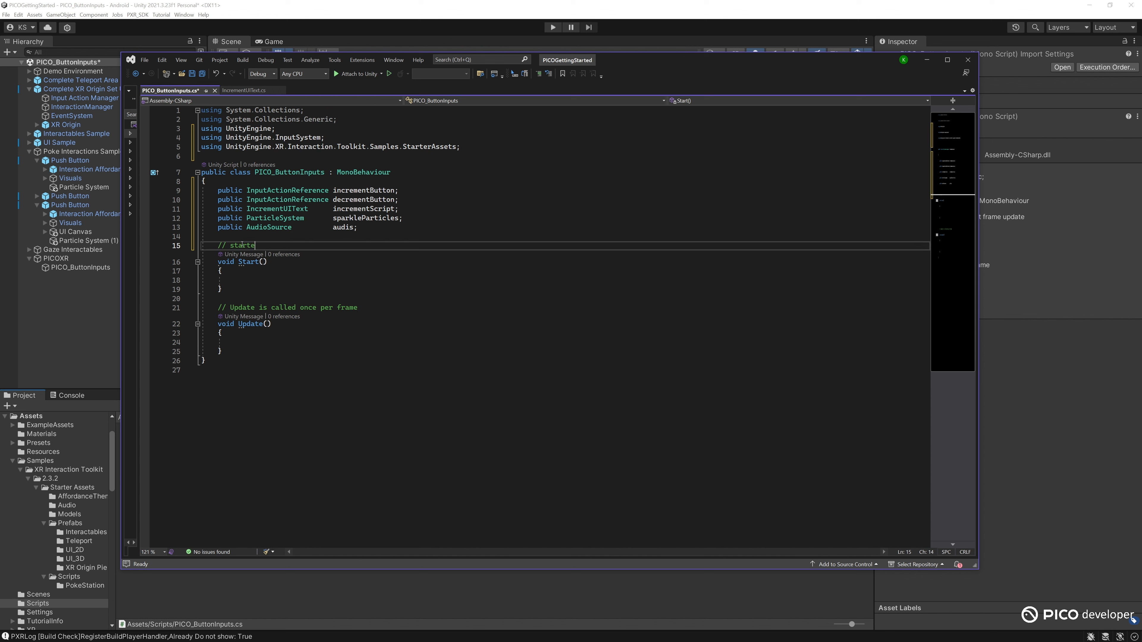
type("d:")
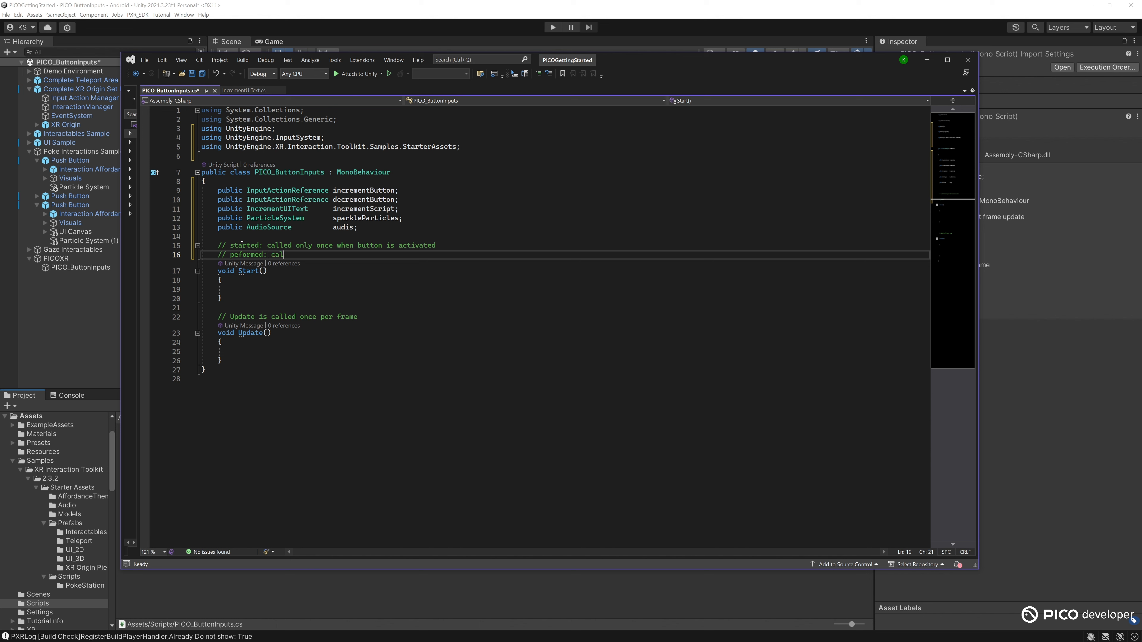
type("led once per frame while button is acti")
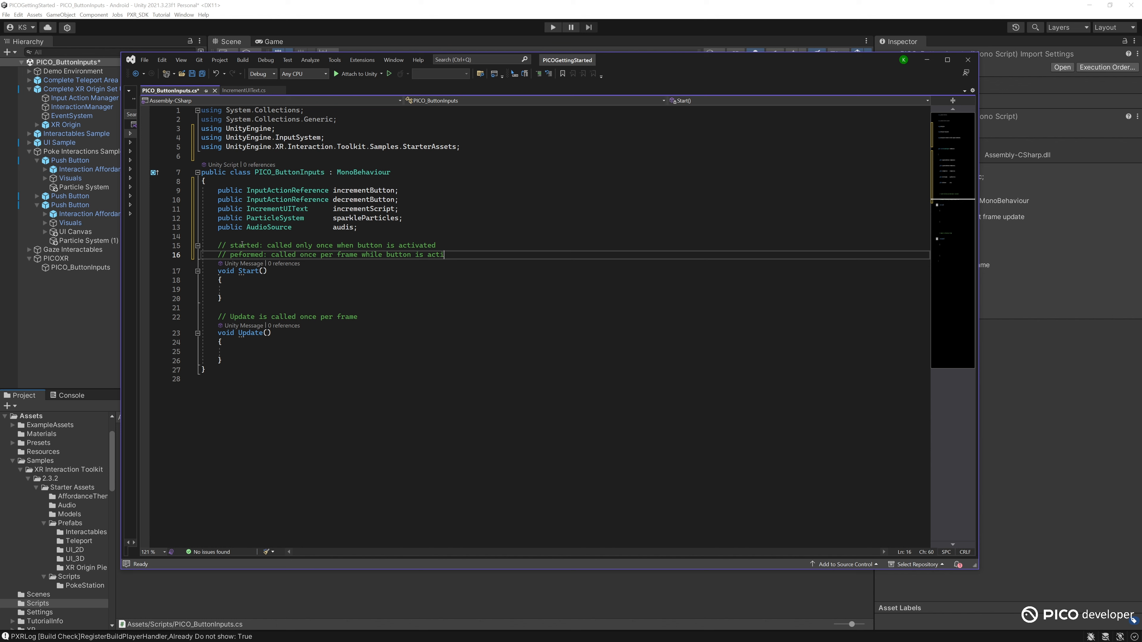
type("//canceled: called o")
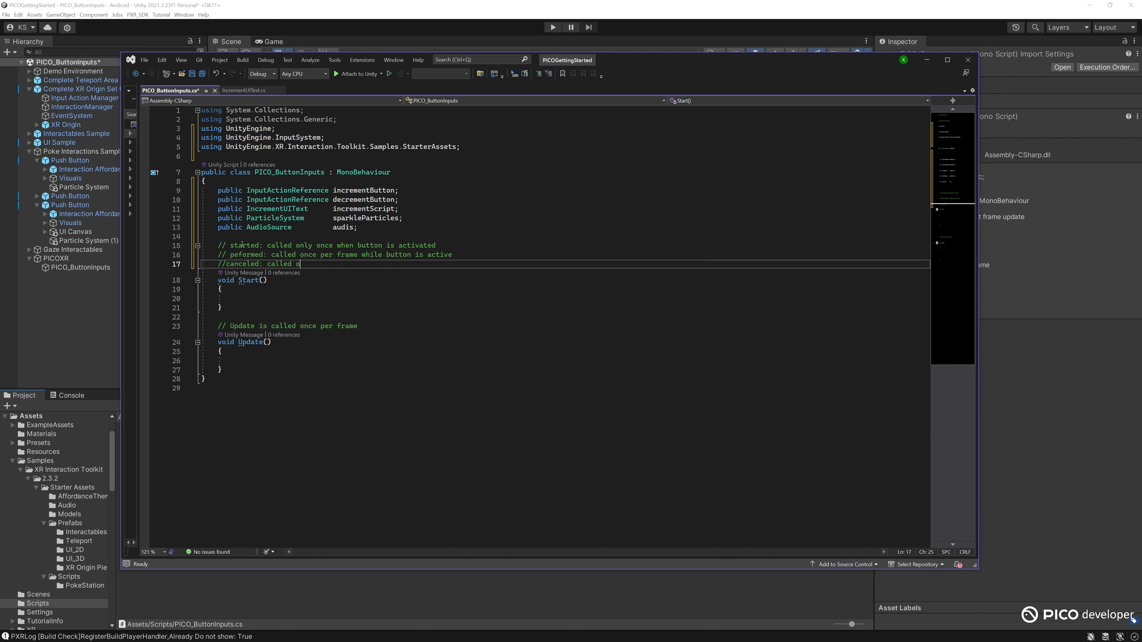
type("nce when button is released")
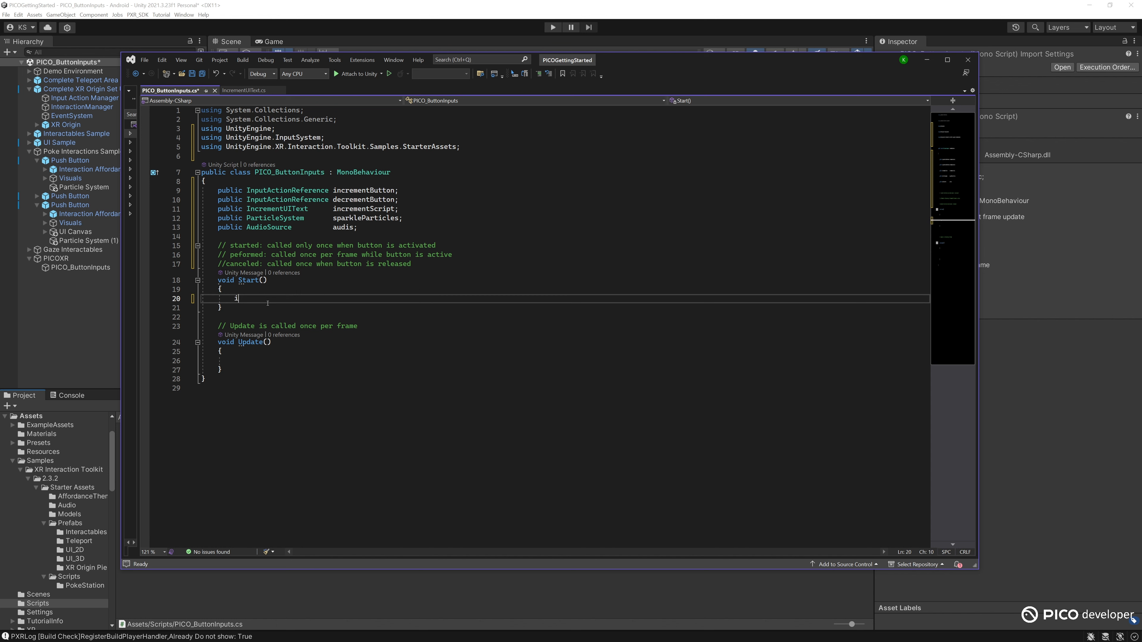
- Subscribe DoIncrement and DoDecrement to the buttons' started events in Start and begin an OnDestroy method
type("incrementButton.action")
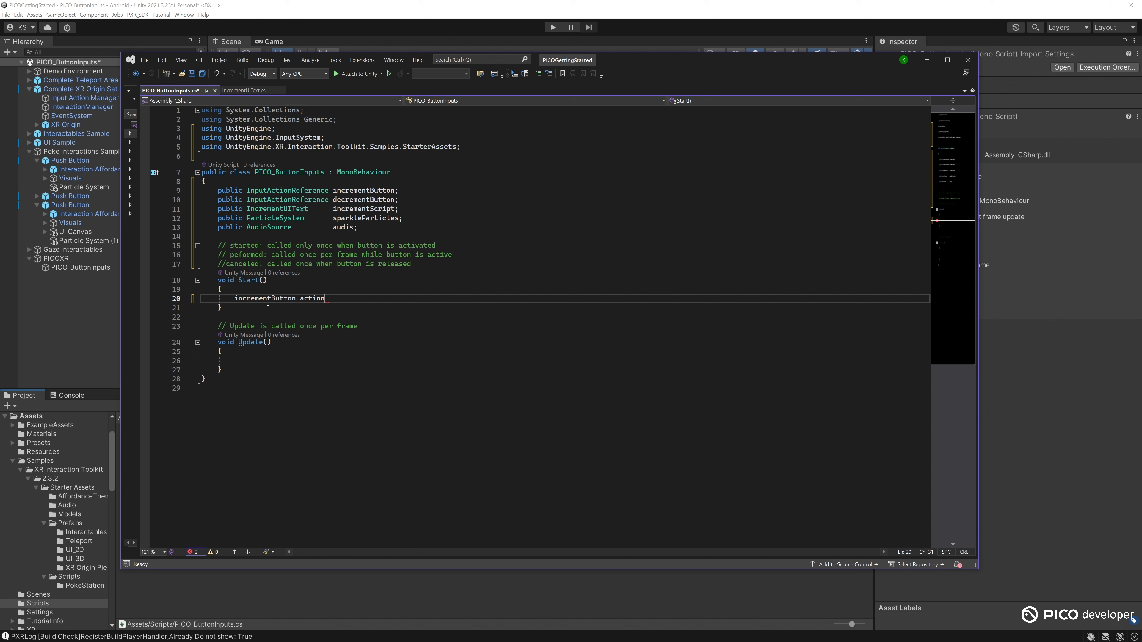
type(".started")
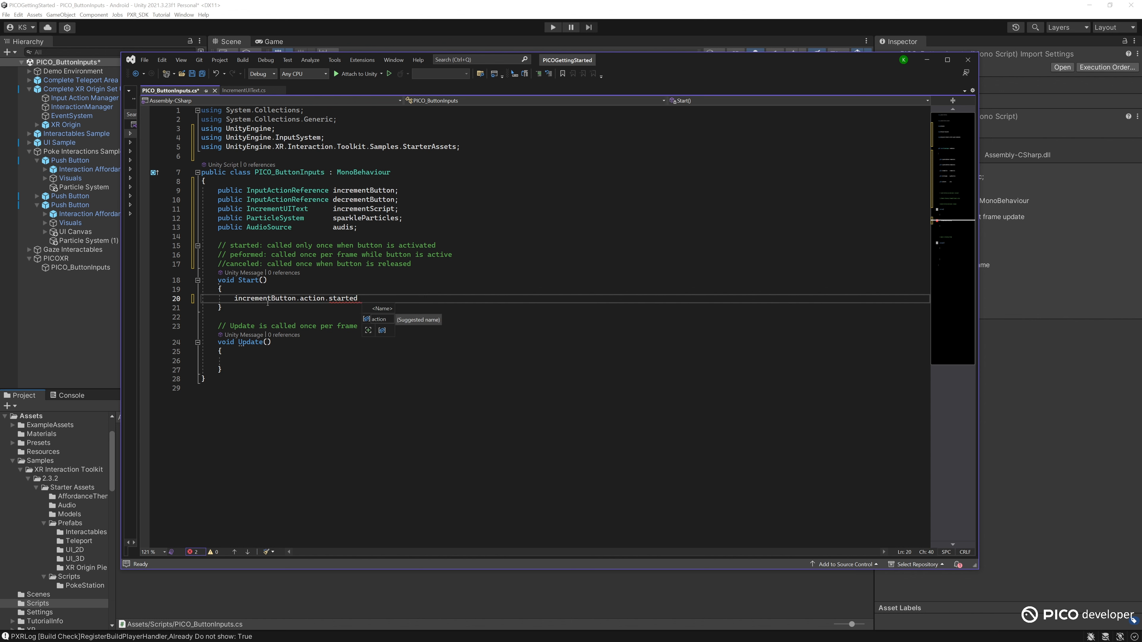
type("+= i")
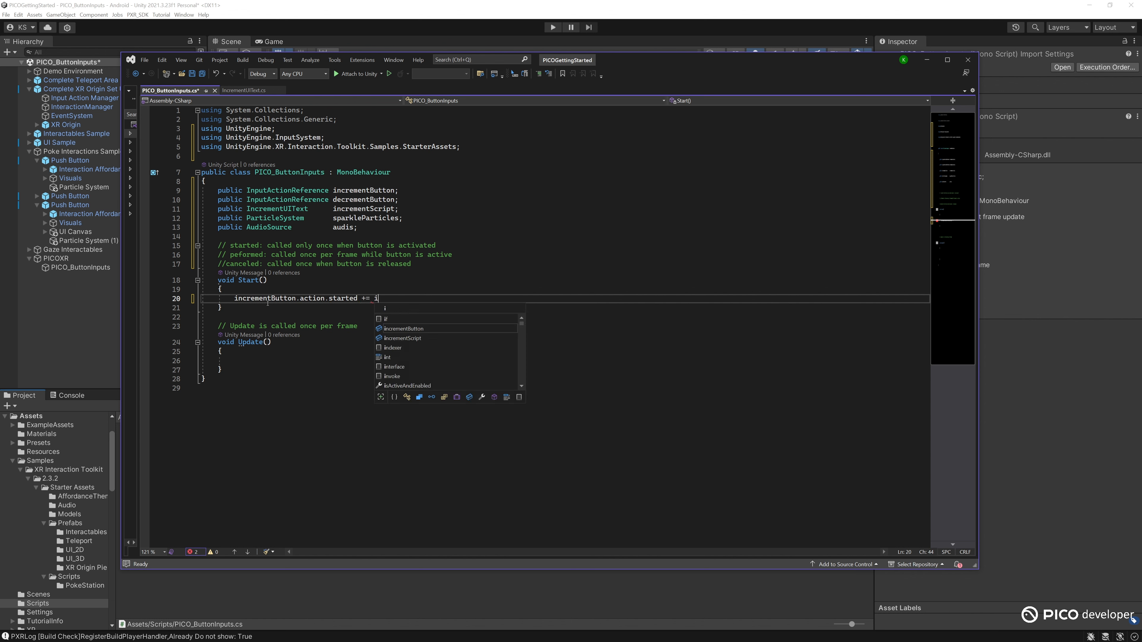
type("DoIncrement;")
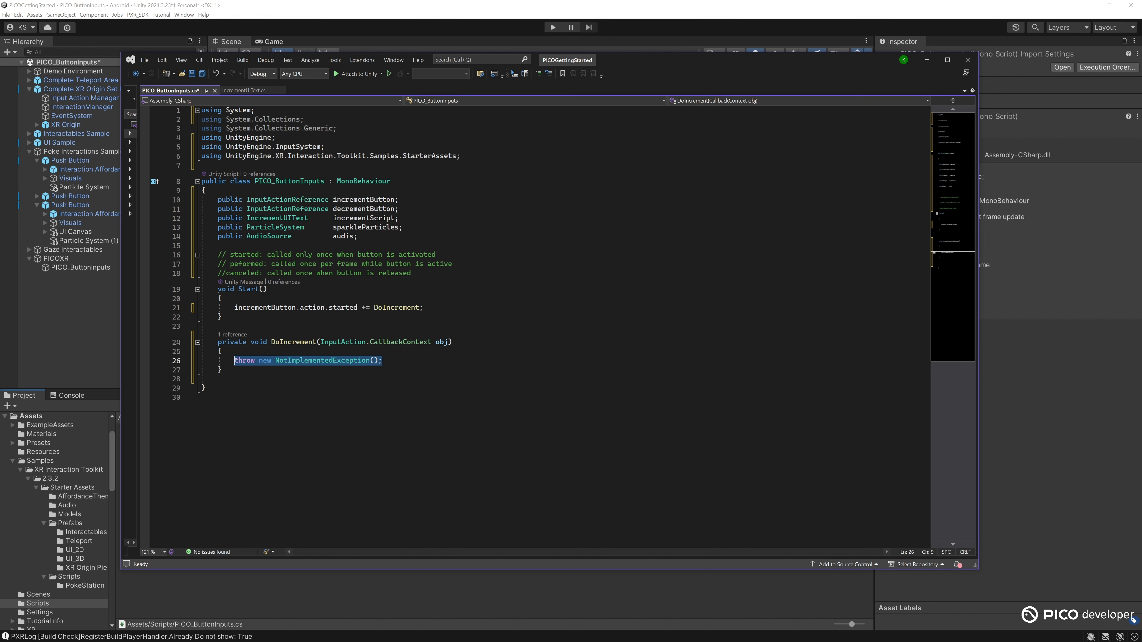
left_click(384, 360)
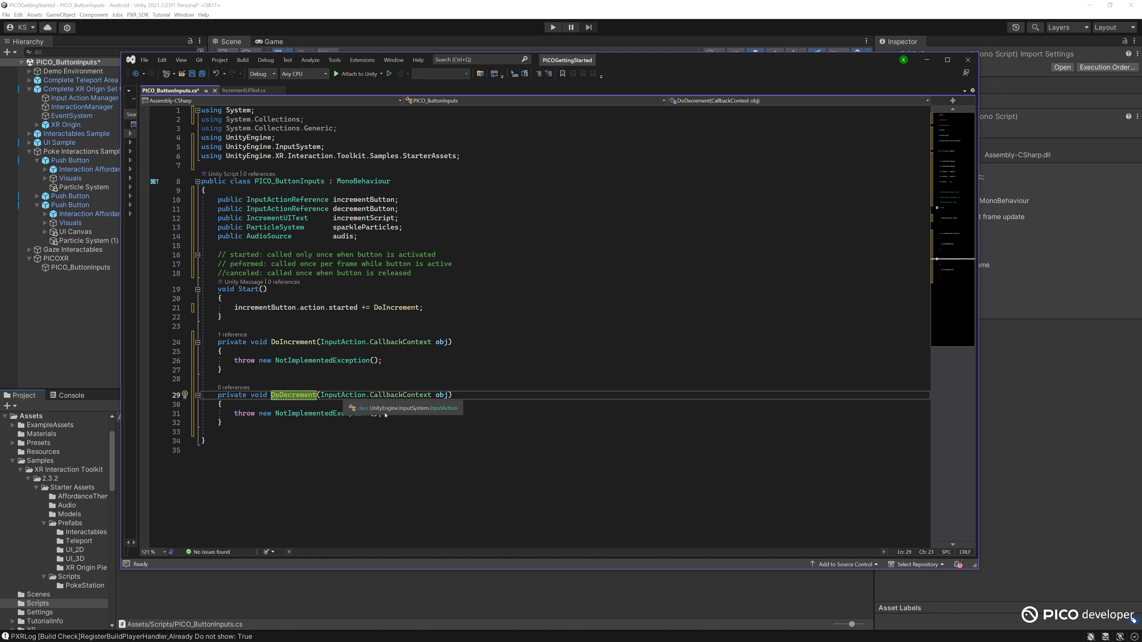
type("decrementButton.action.started += DoDecrement;")
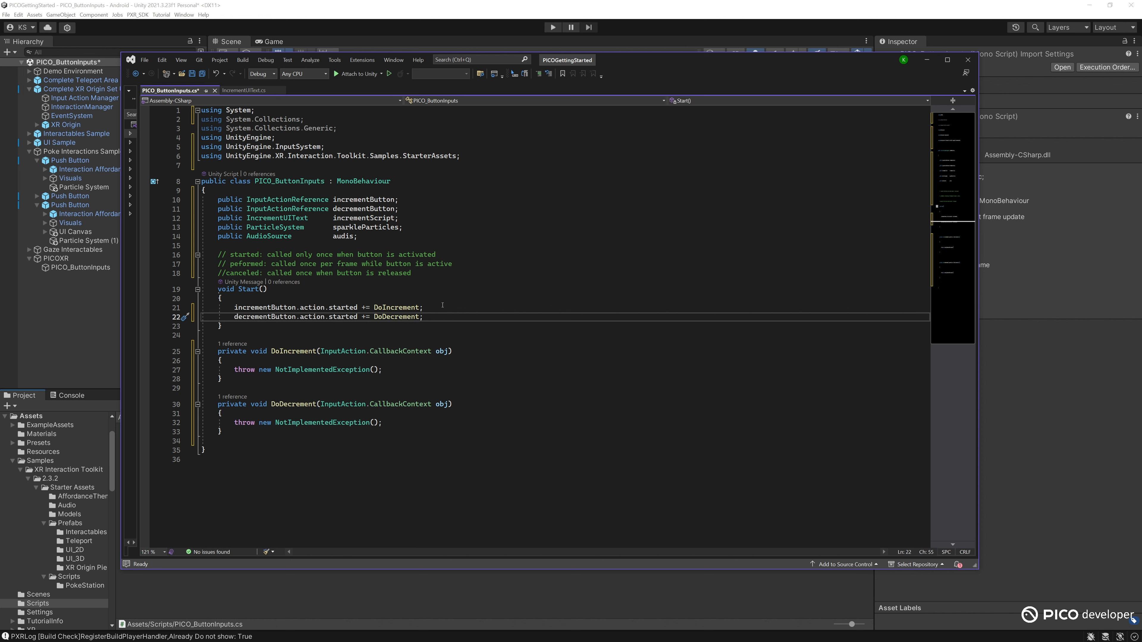
type("void ond")
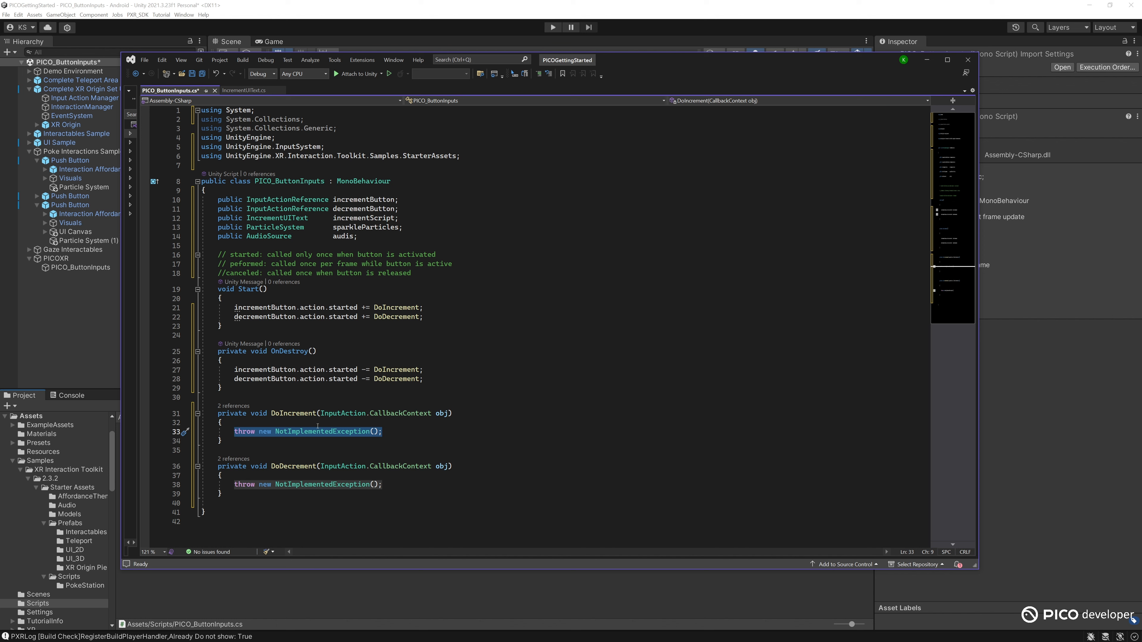
- Make DoIncrement call incrementScript.IncrementText(), audis.Play() and sparkleParticles.Play()
type("incrementScript.")
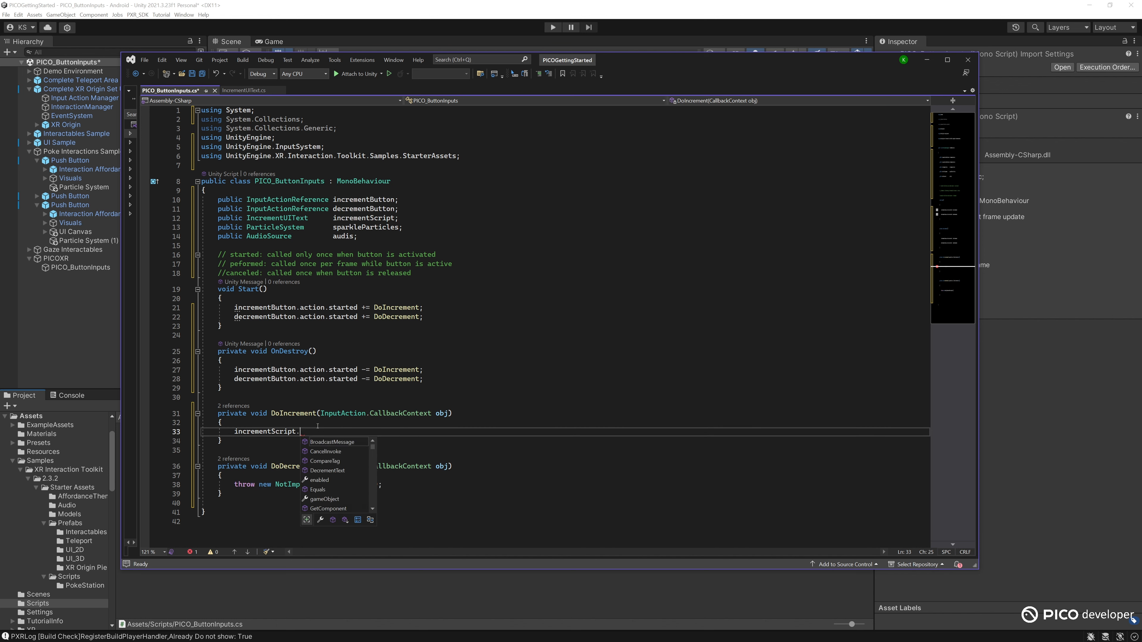
type("IncrementText();")
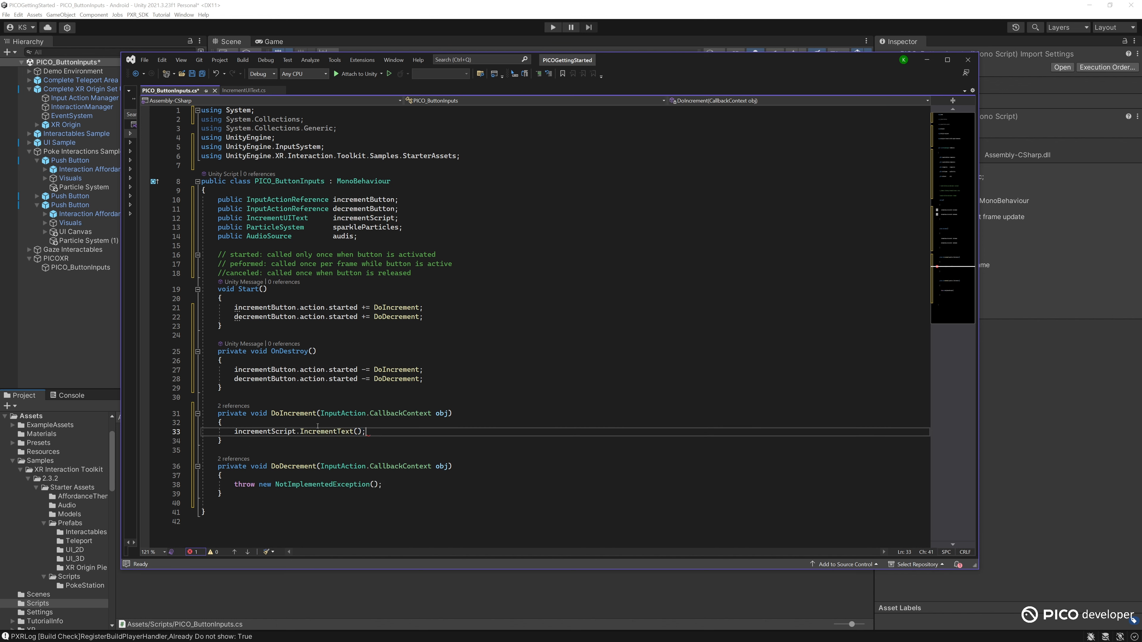
type("audio")
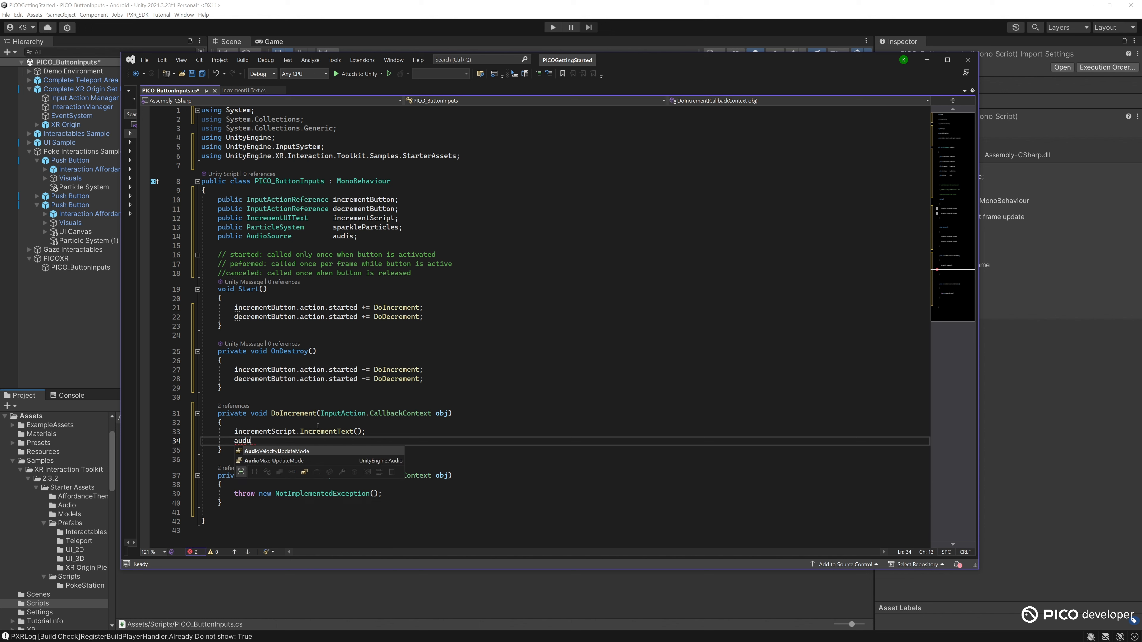
type("is.Play();")
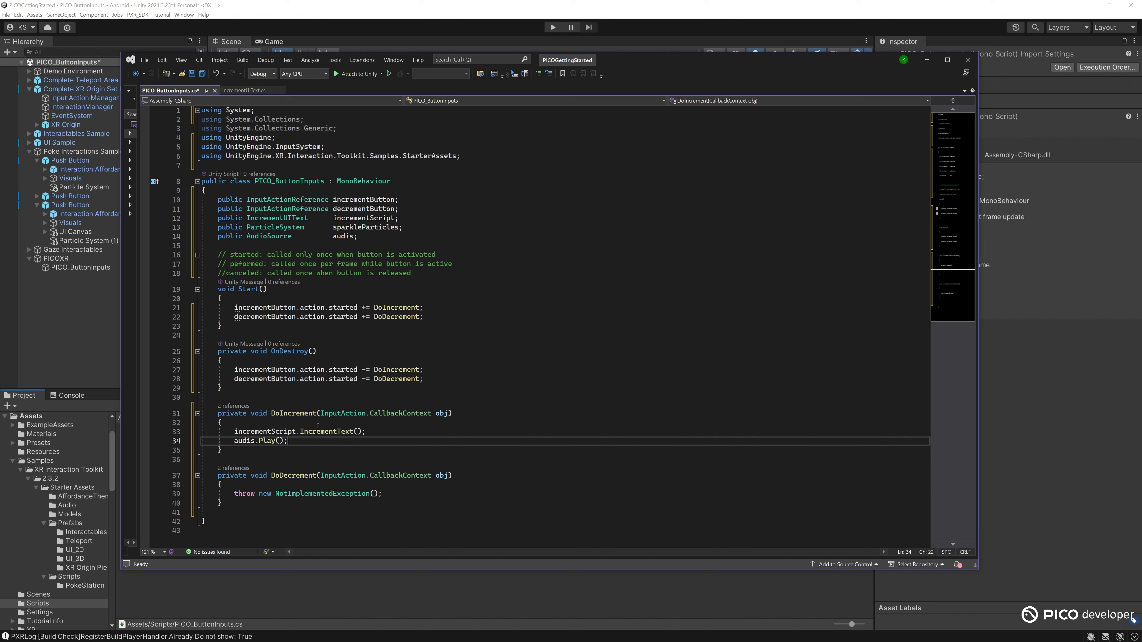
type("sparkleParticles.Play();")
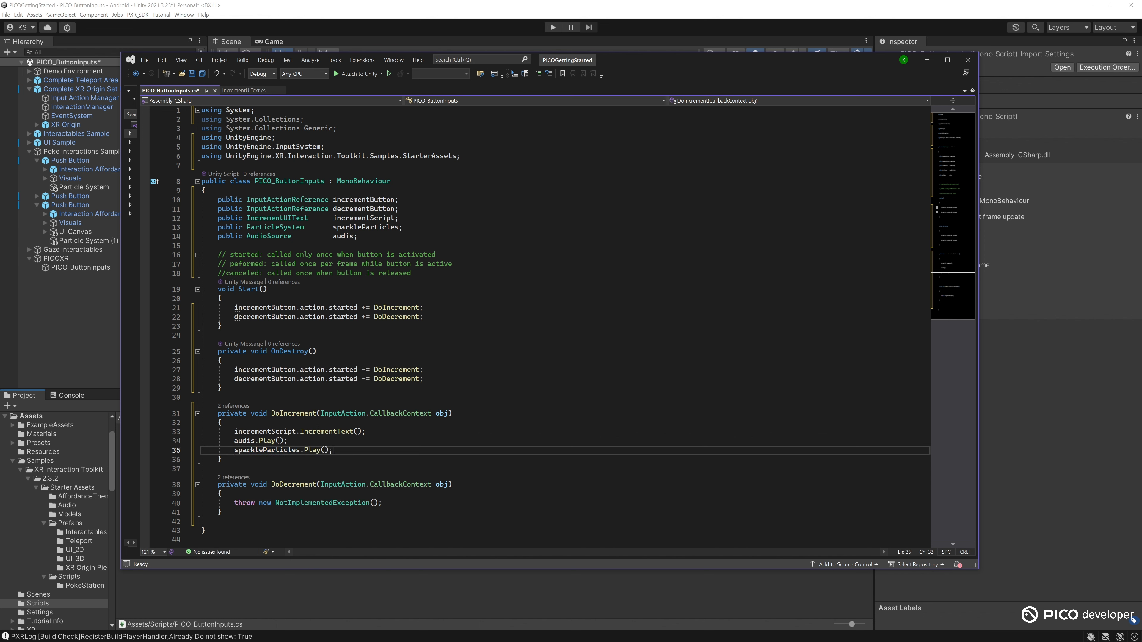
- Make DoDecrement call DecrementText() and audis.Play()
type("de")
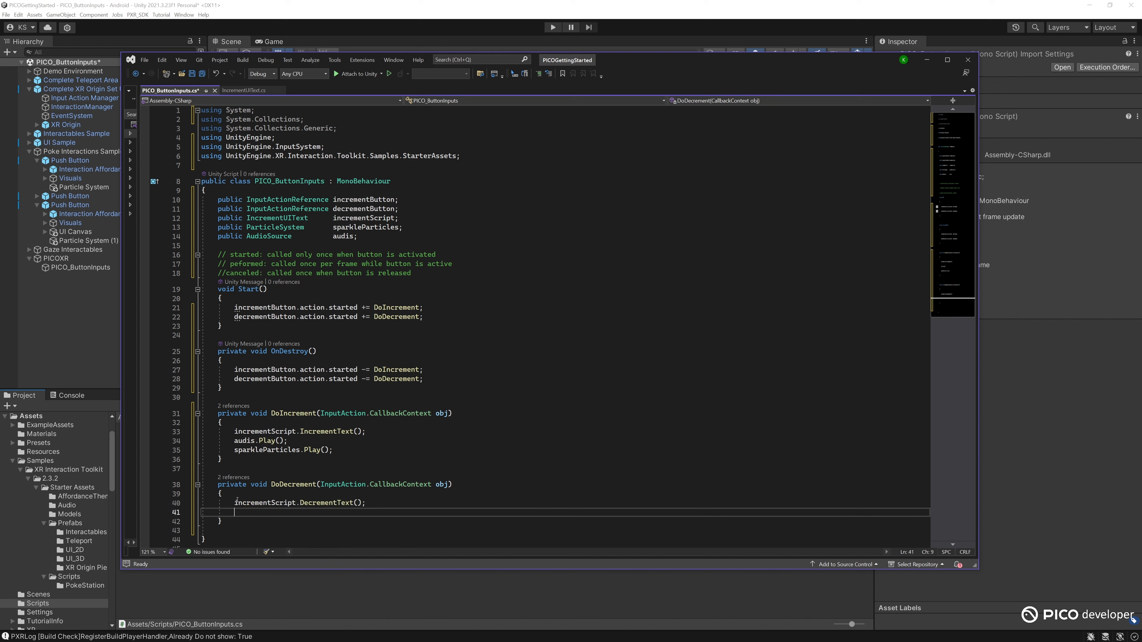
type("audis.Play();")
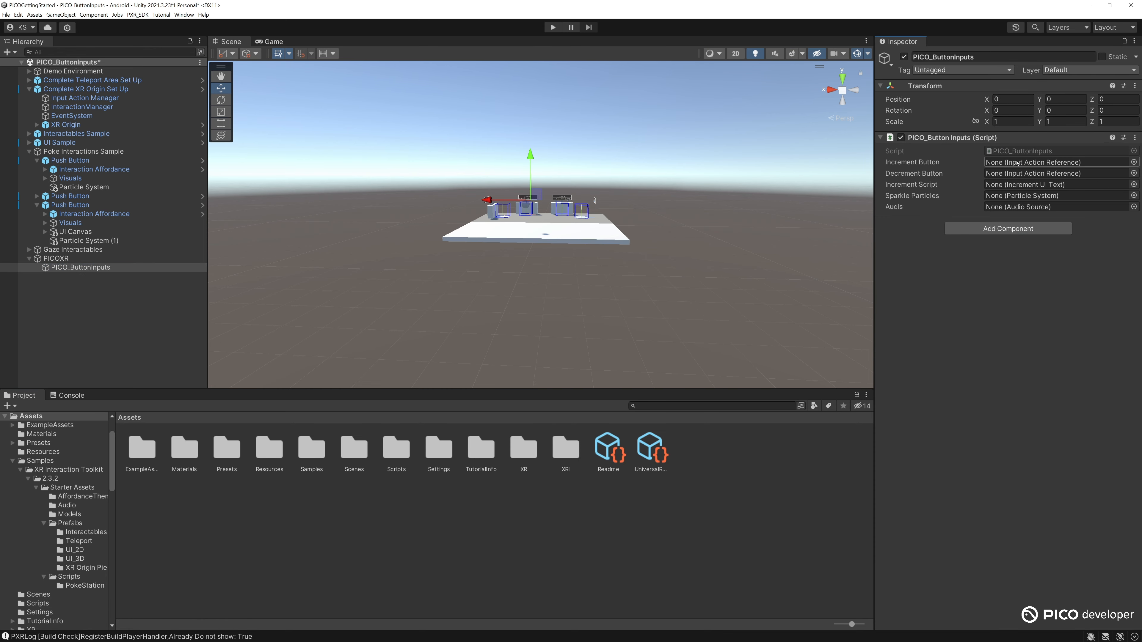
- Assign PICOXR/IncrementButton and DecrementButton references, the UI Canvas text script and Particle System (1) to the component
left_click(84, 98)
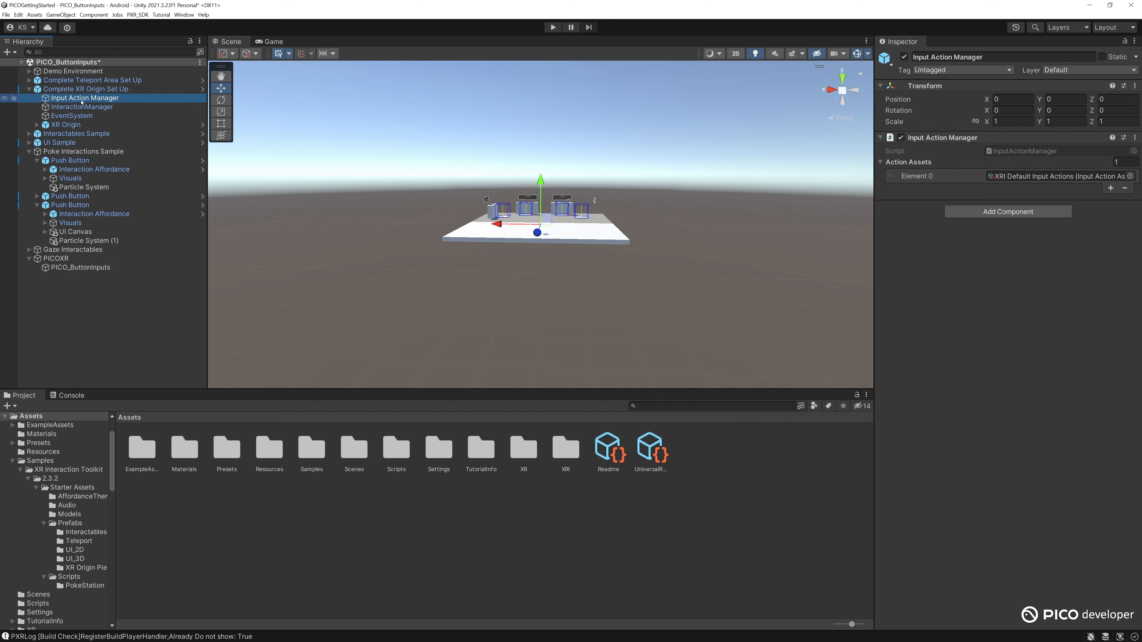
left_click(565, 445)
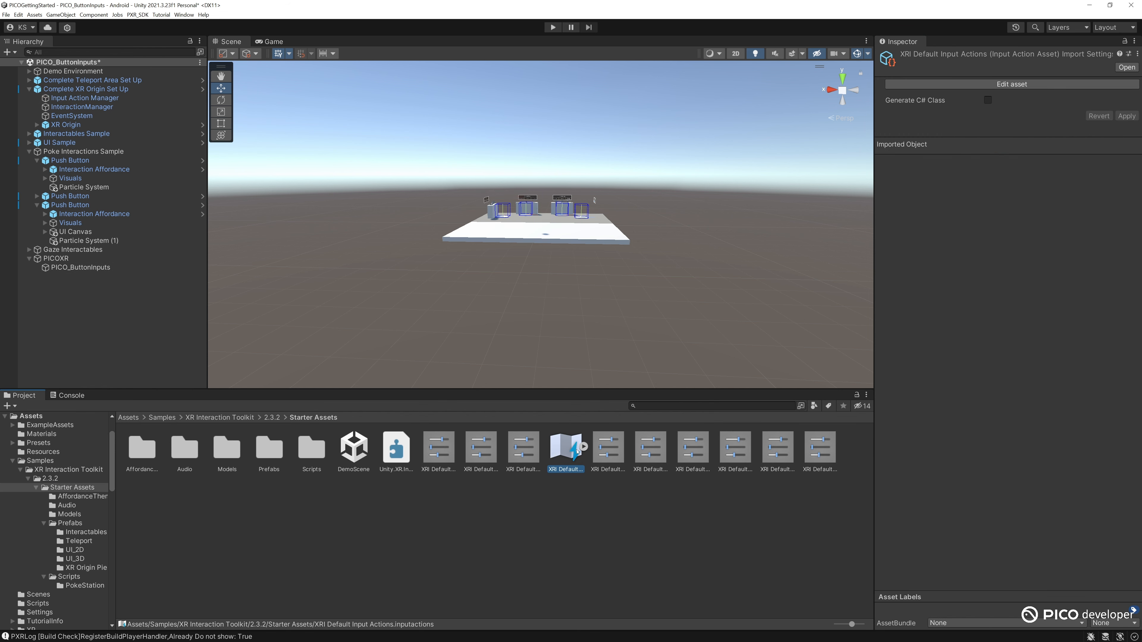
left_click(620, 445)
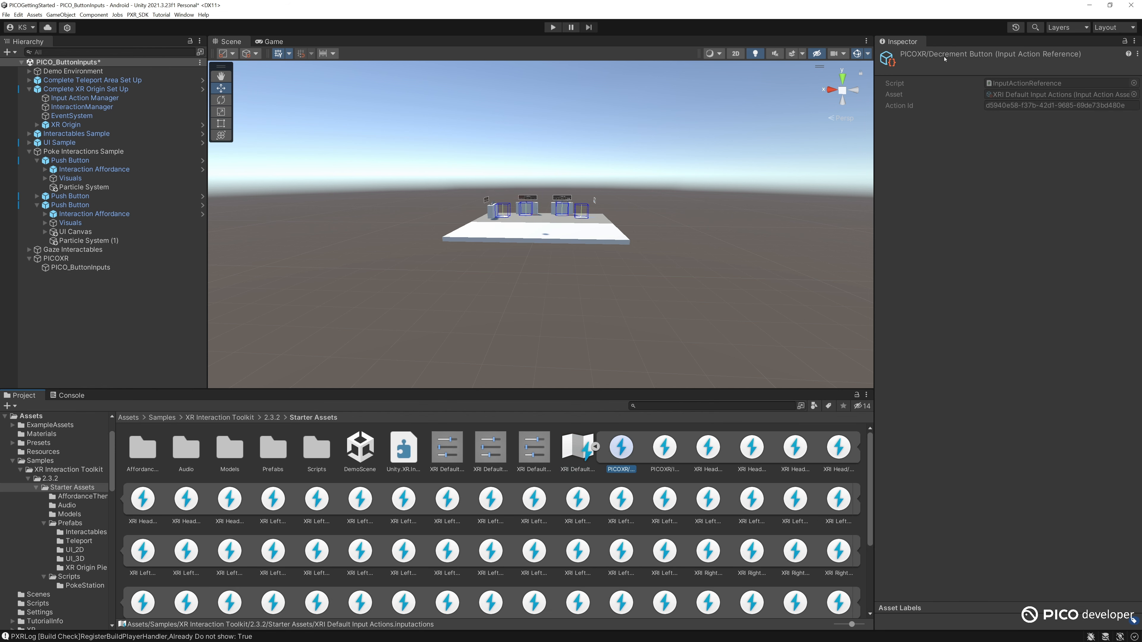
left_click(664, 447)
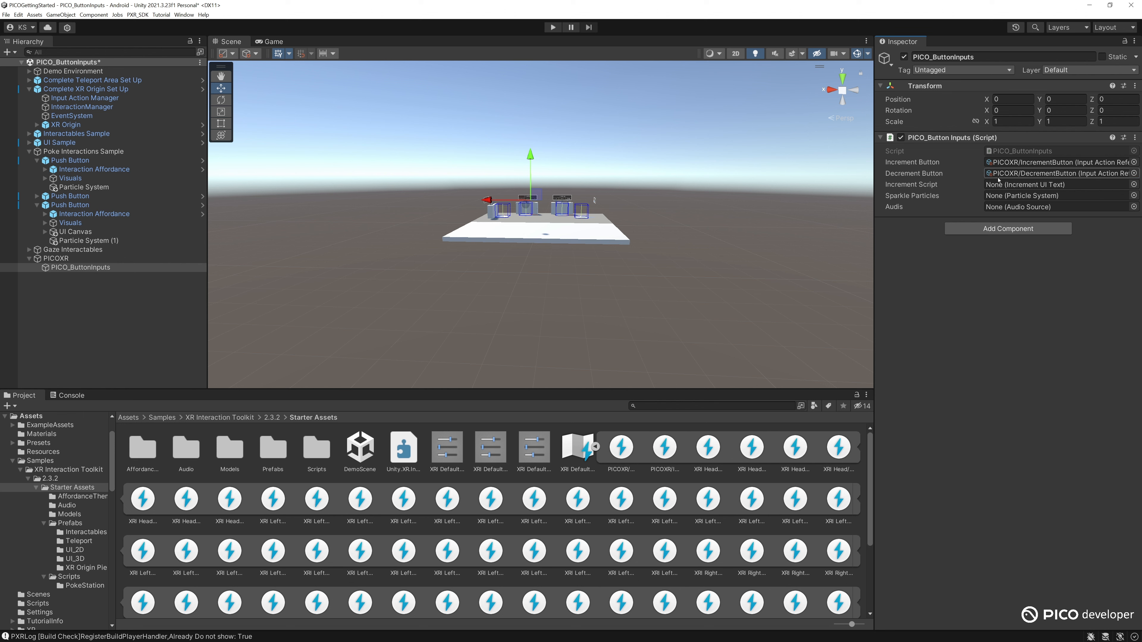
left_click(1057, 185)
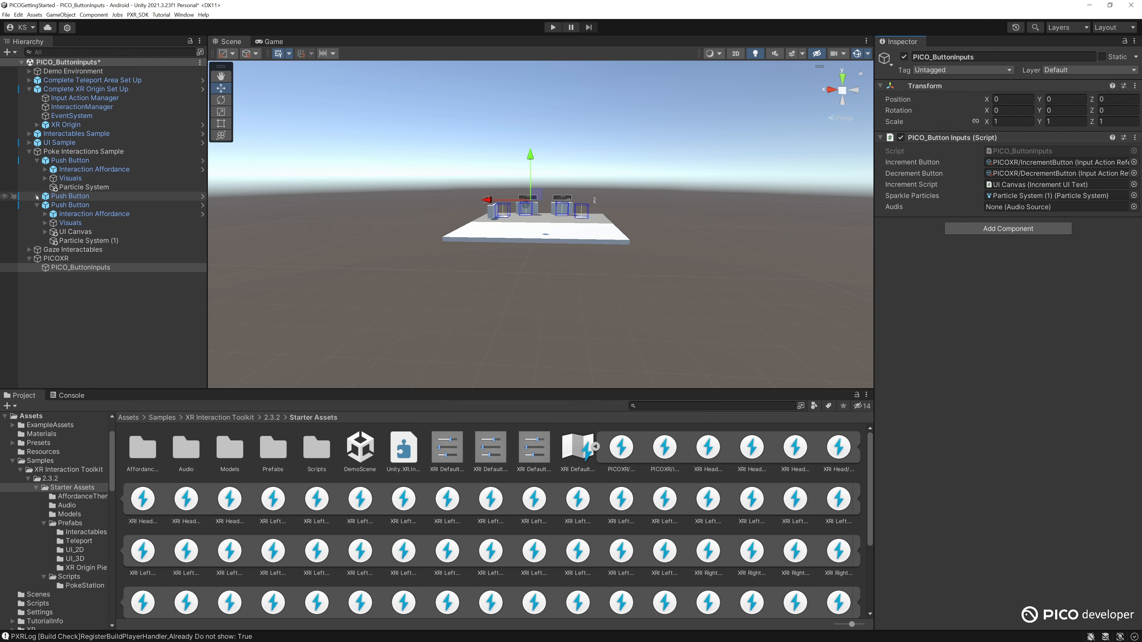
- Assign the Push Button audio source to Audis, save the scene and Build And Run on the headset
left_click(71, 196)
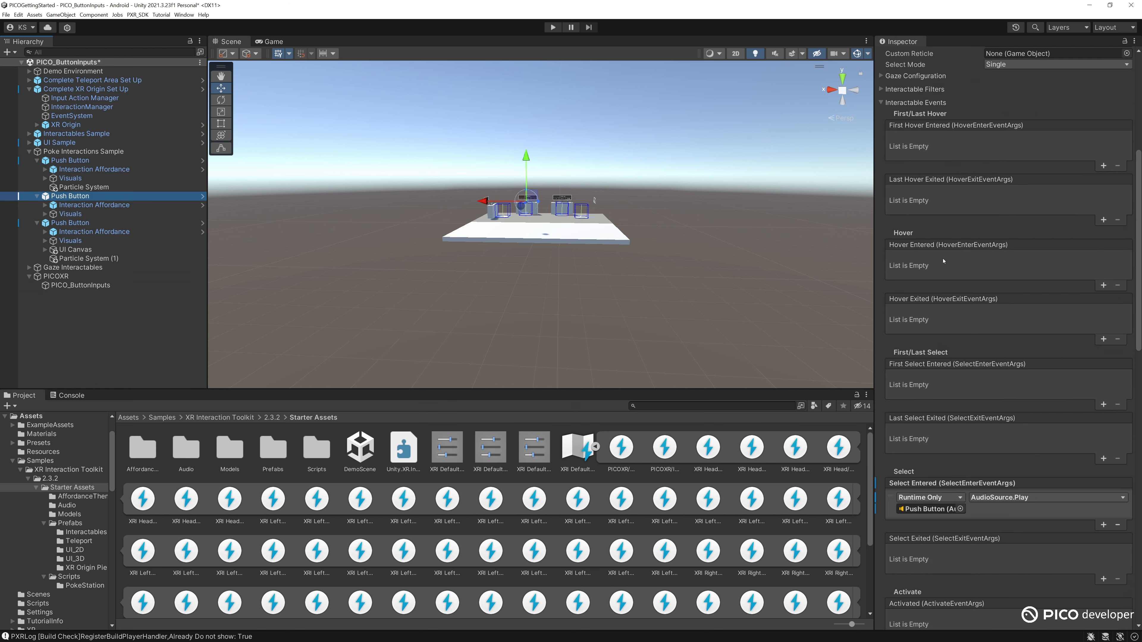
left_click(71, 196)
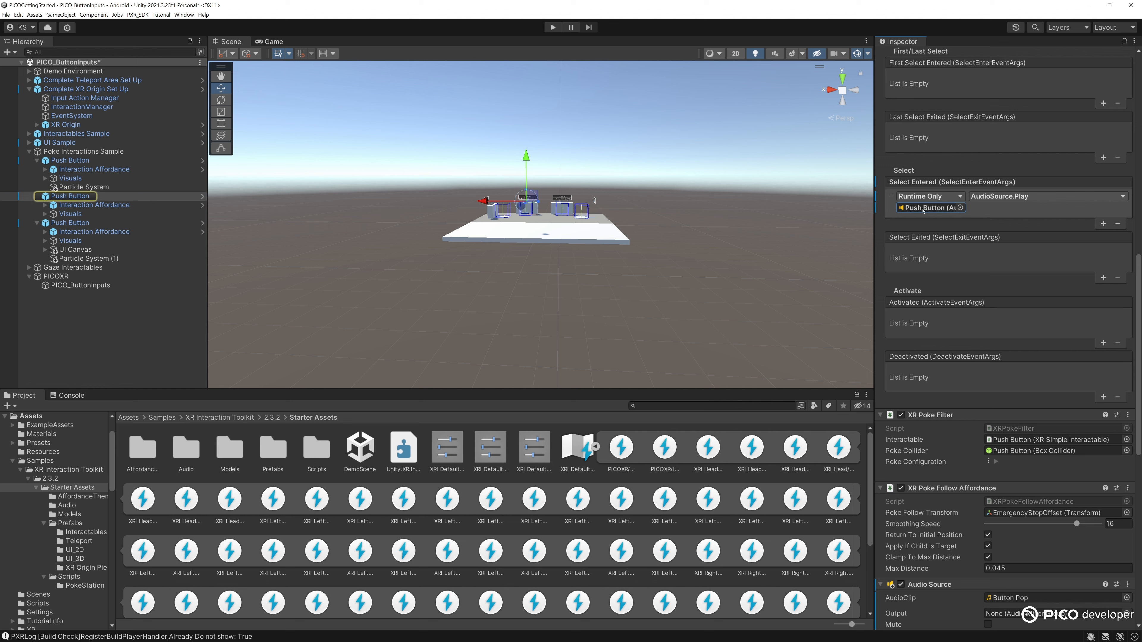
left_click(81, 285)
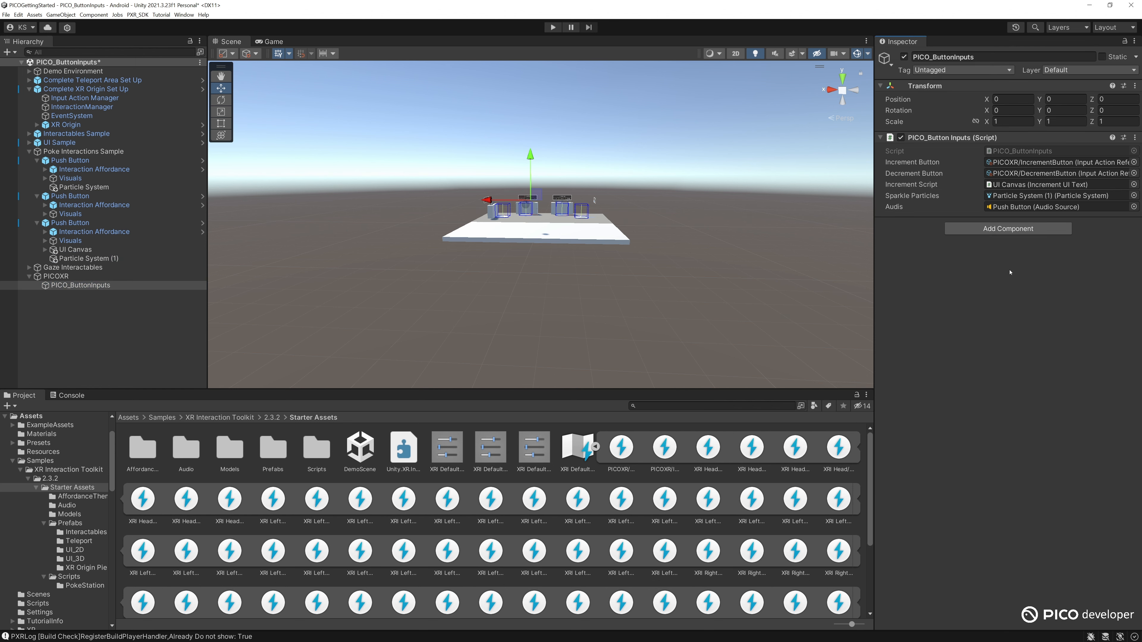
left_click(6, 14)
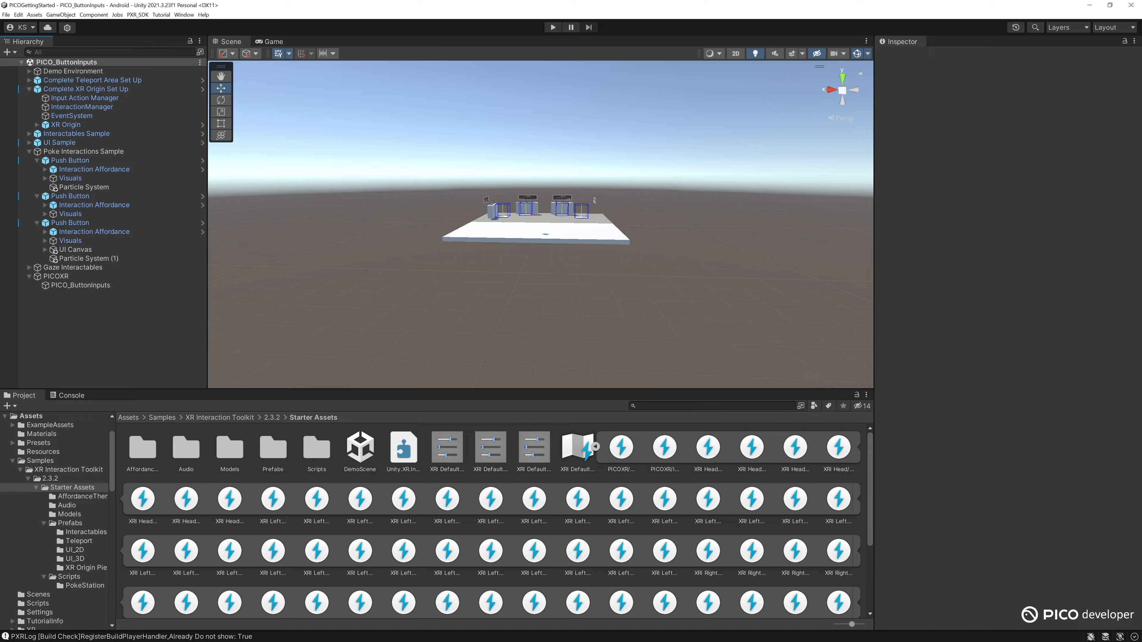
left_click(552, 27)
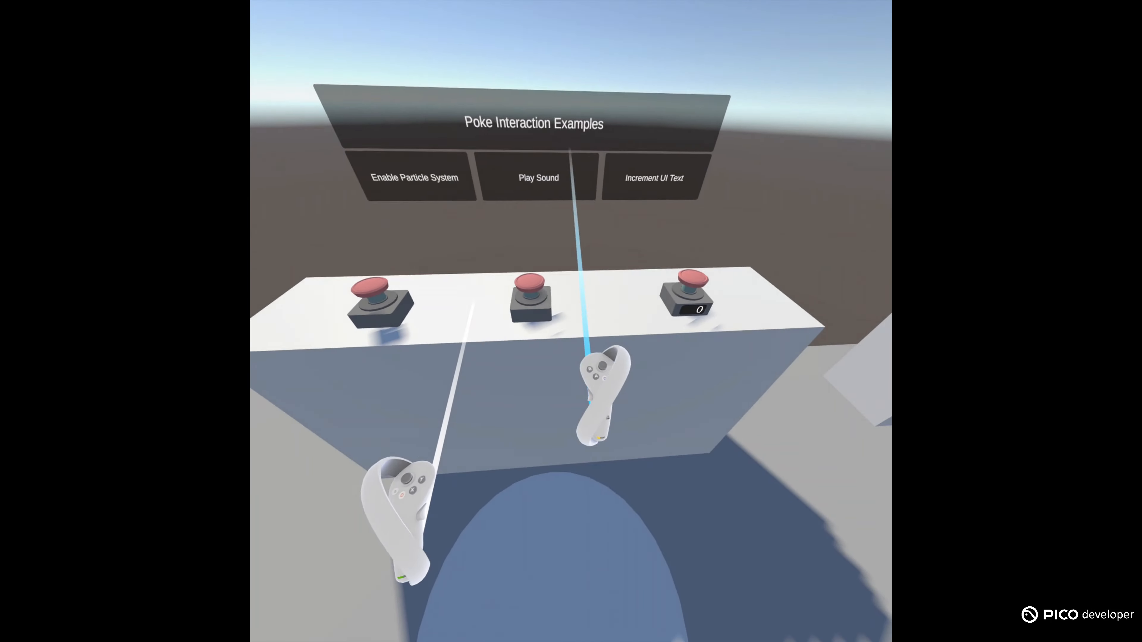